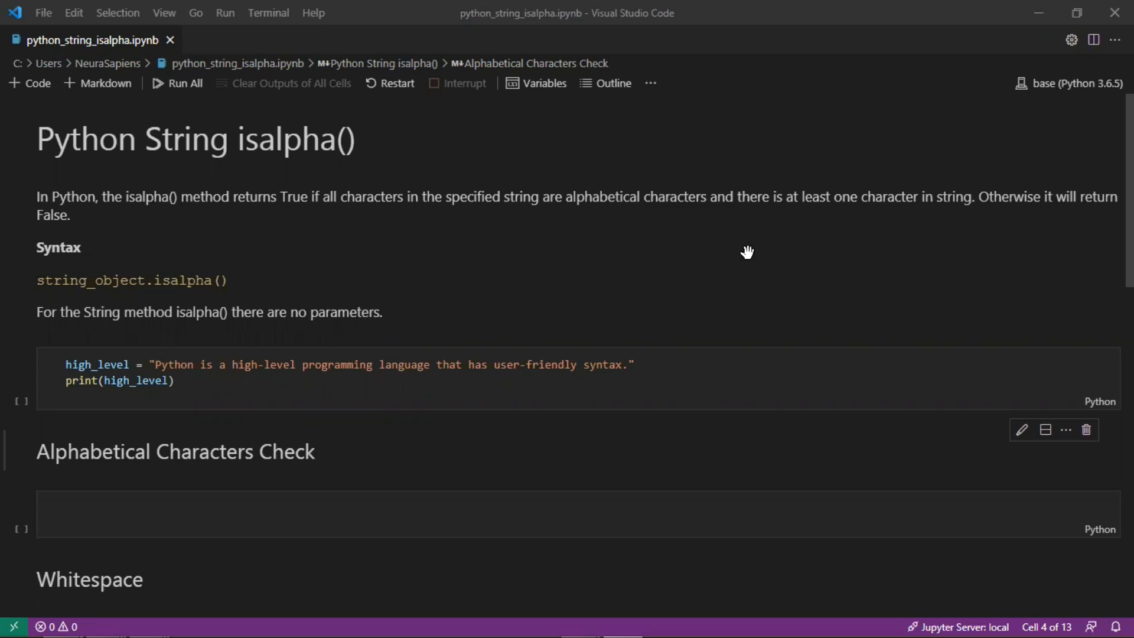
mouse_move(695, 372)
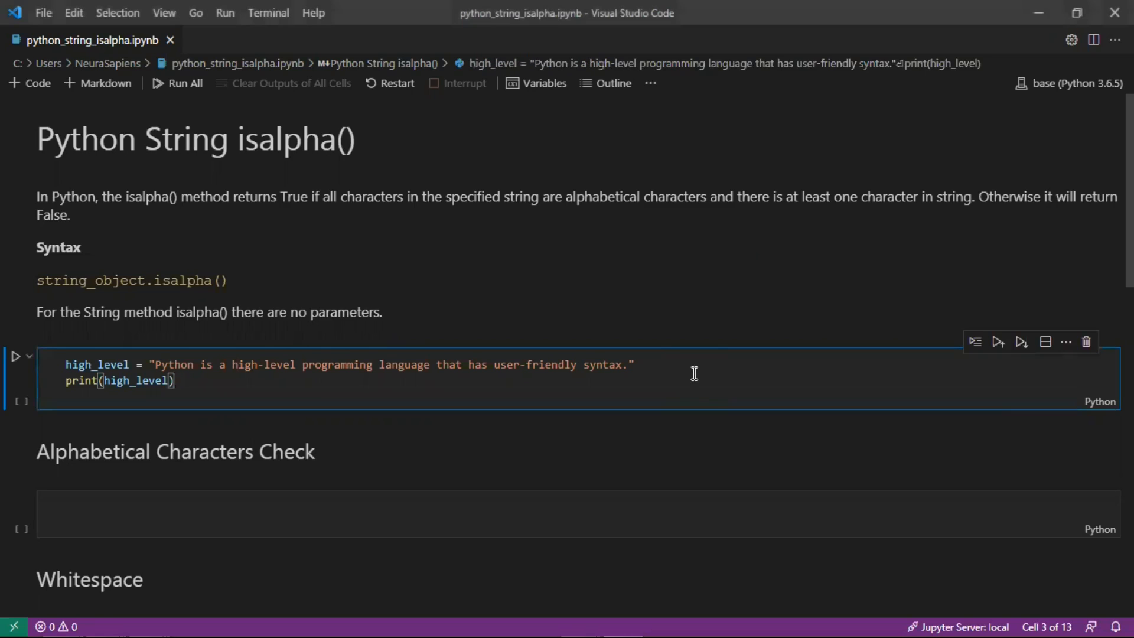
Run the high_level cell so its sentence about Python prints beneath it
click(18, 356)
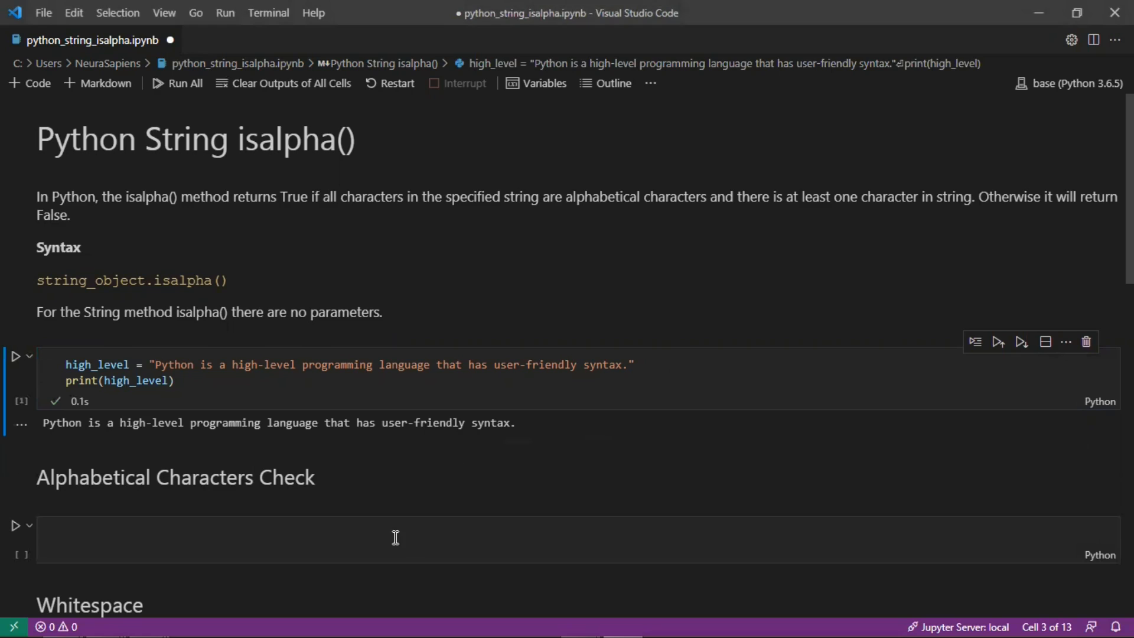
Write print(high_level.isalpha()) in the Alphabetical Characters Check cell, which outputs False
click(396, 538)
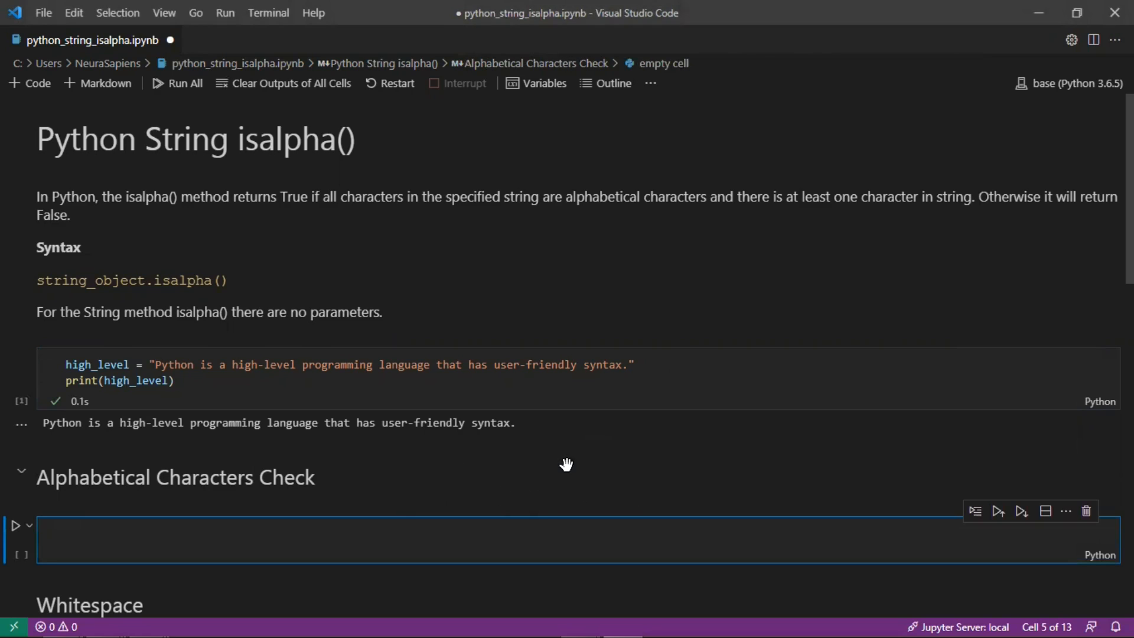
text(print()
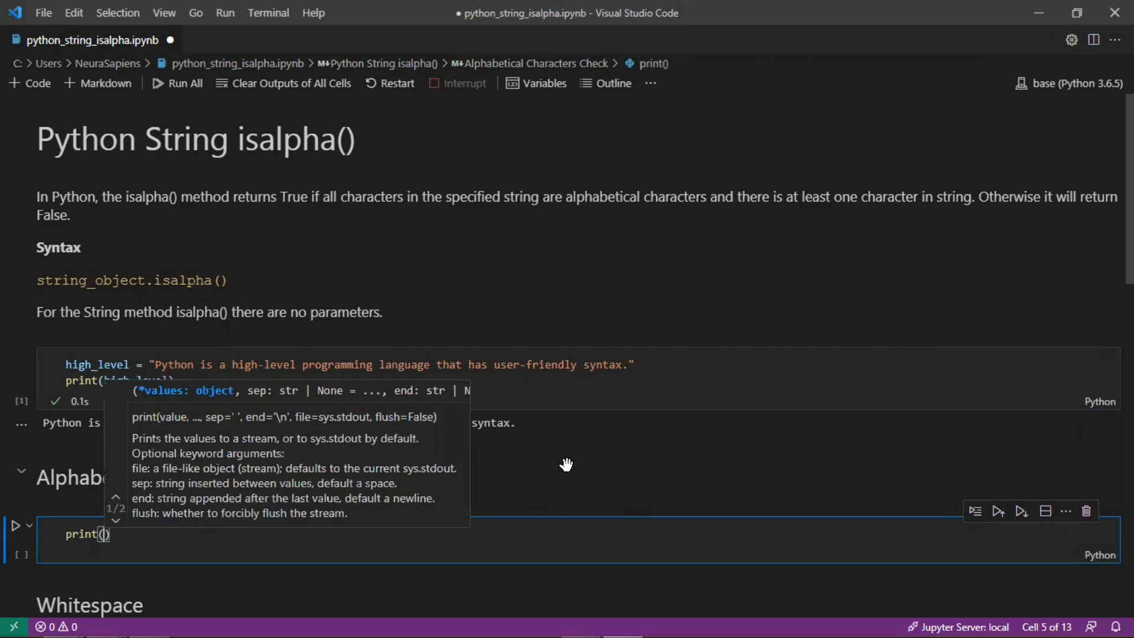
text(high_level.)
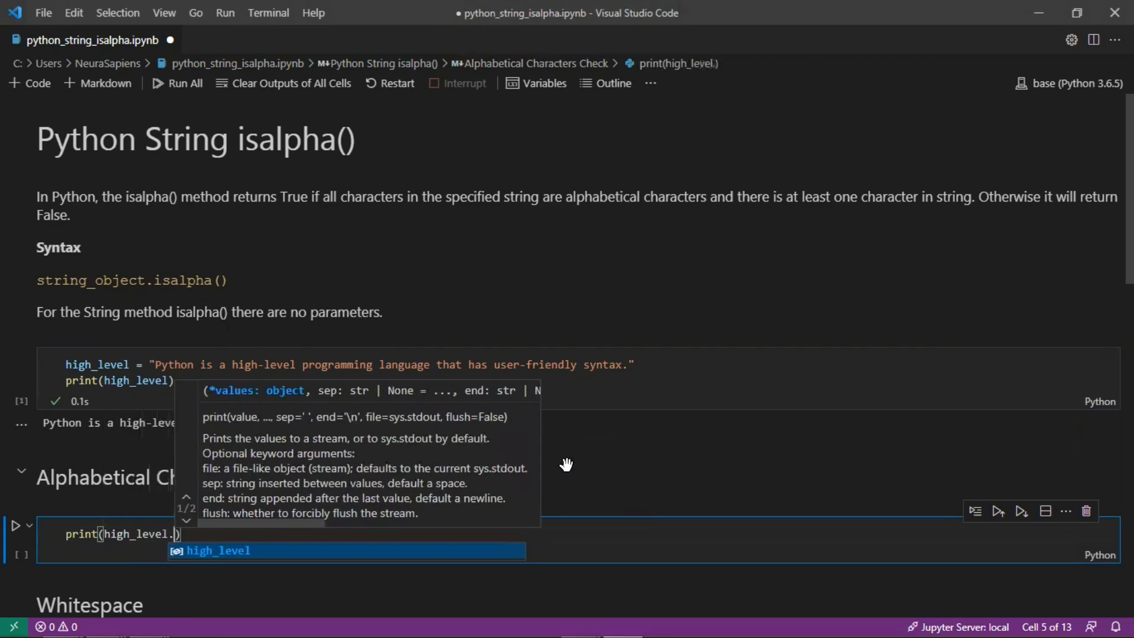
text(isalpha())
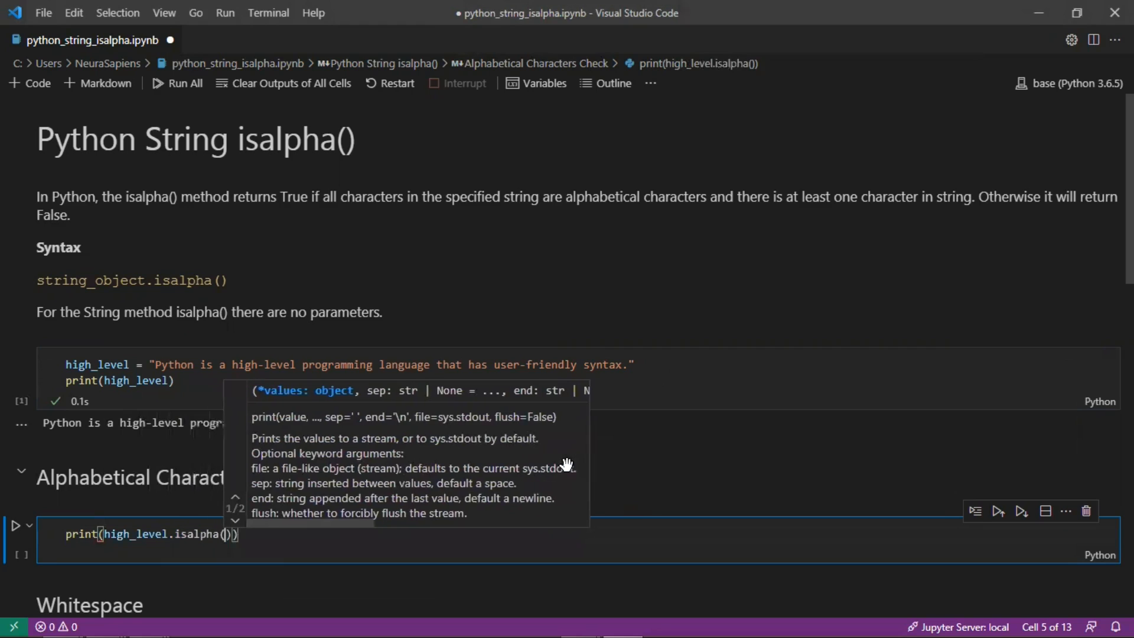
Comment that it returns False due to the whitespace and punctuation
text(# Return False)
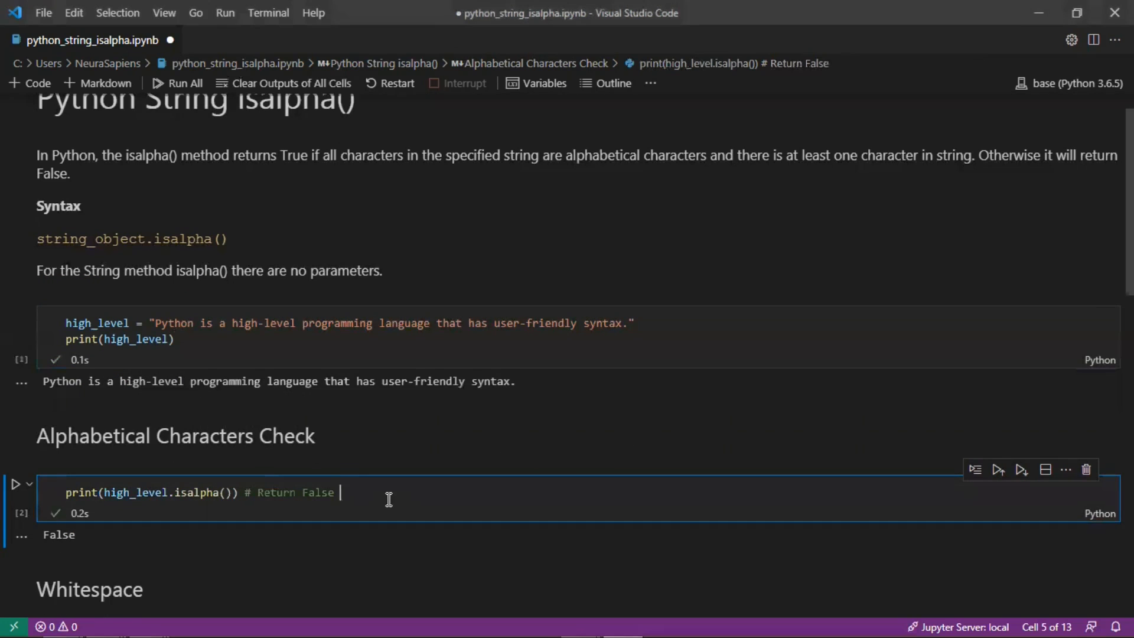
text(- Due to the wh)
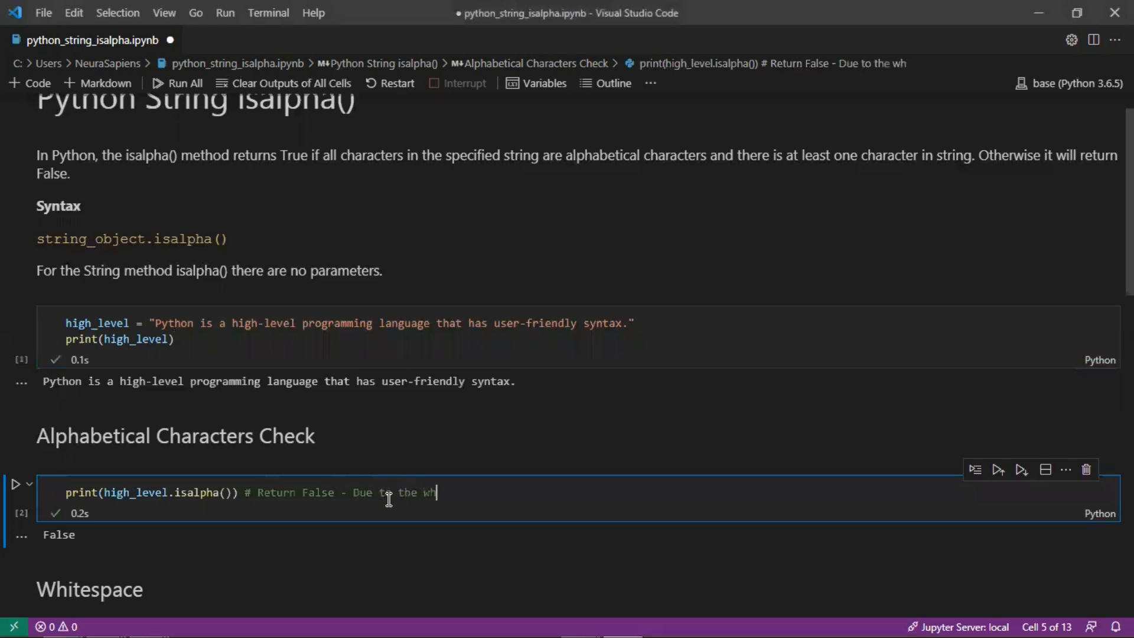
text(itespace and)
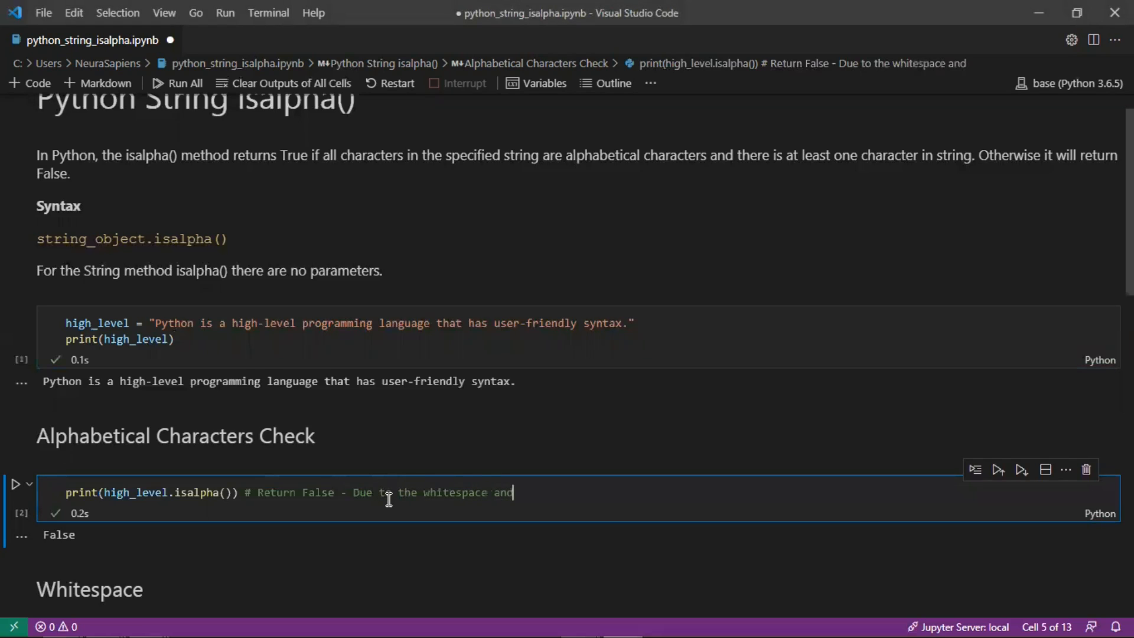
text(punctuatio)
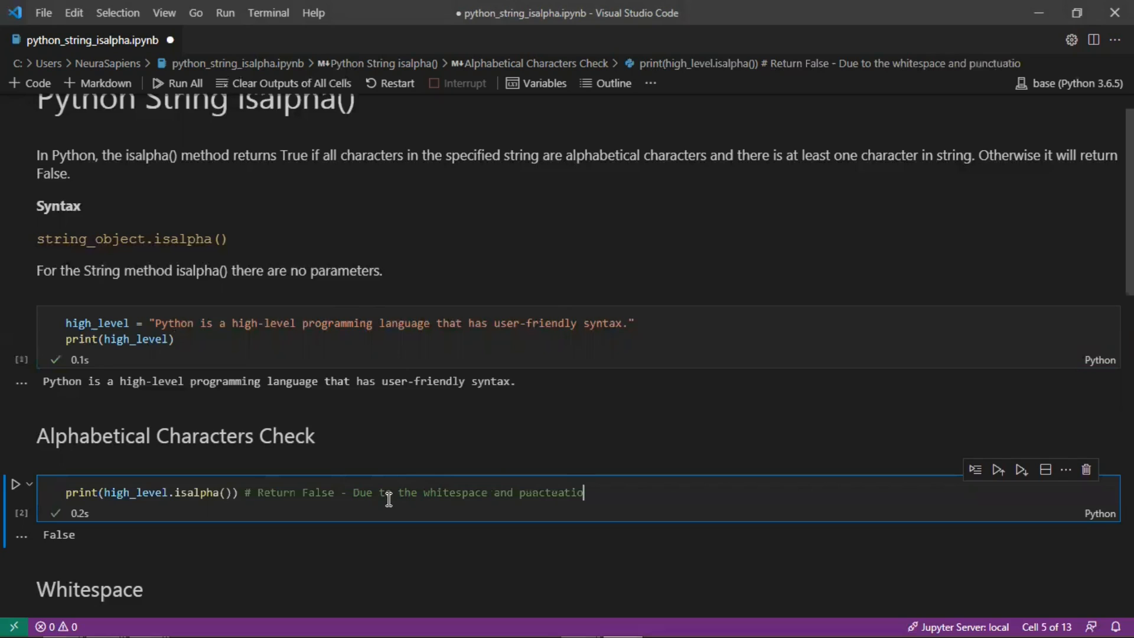
text(n)
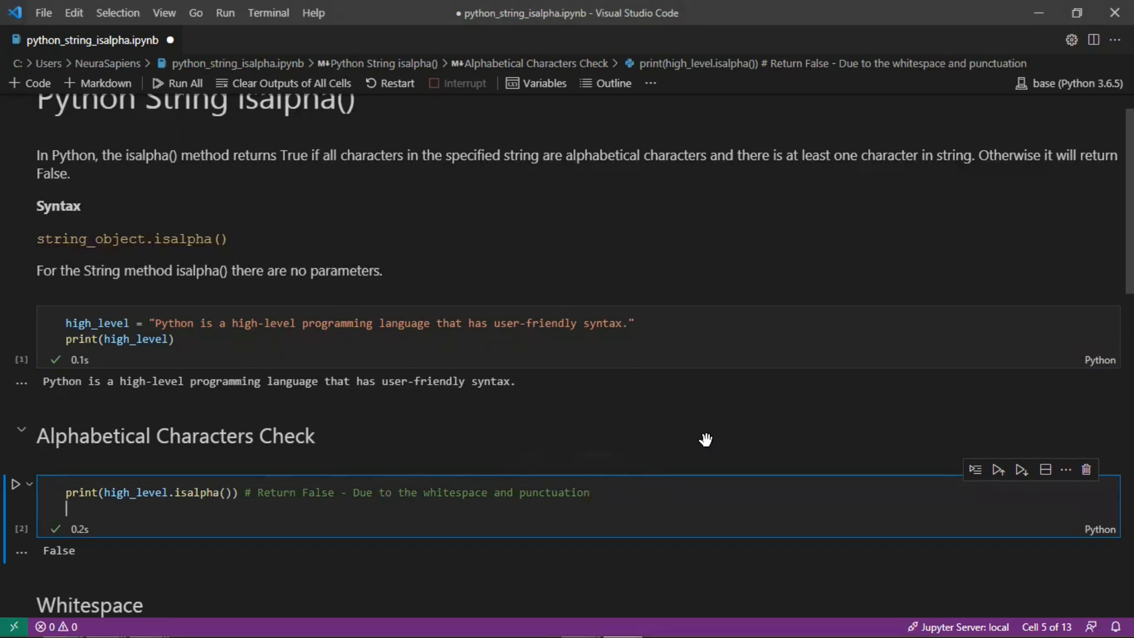
Add a '# No characters' example with empty_string = "" whose isalpha() prints False
text(# No characters)
text(empty)
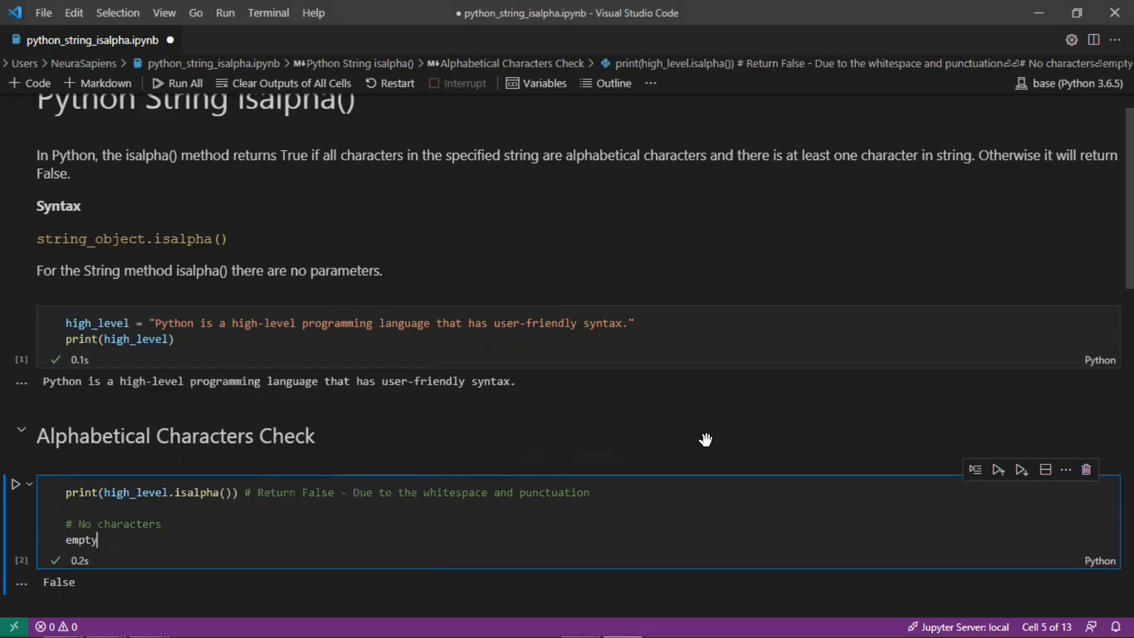
text(_string = ")
text(print(empty_string.isalpha()
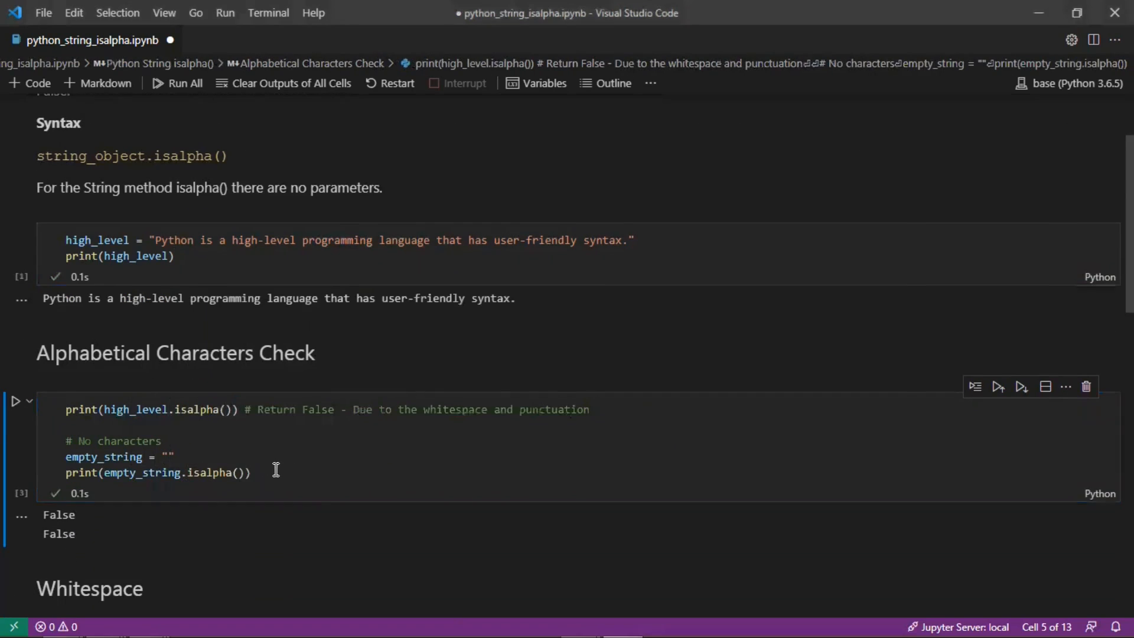
text(# Return False - Need at lea)
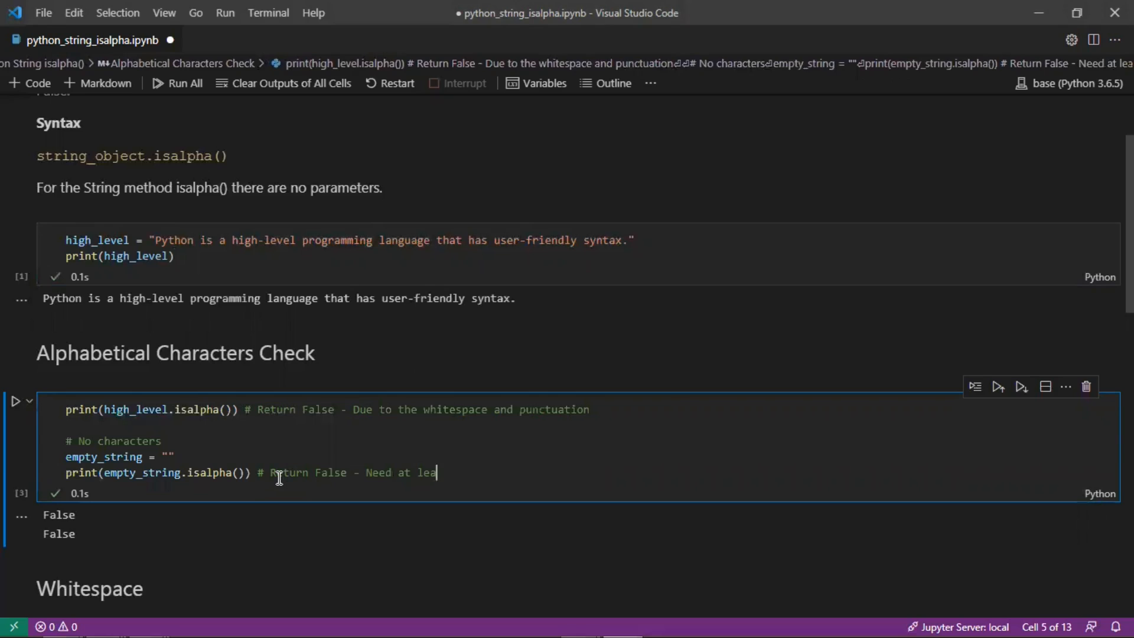
Add a '# Single character' example letter_a = "a" with print(letter_a.isalpha()) printing True
text(st one character)
text(# Single)
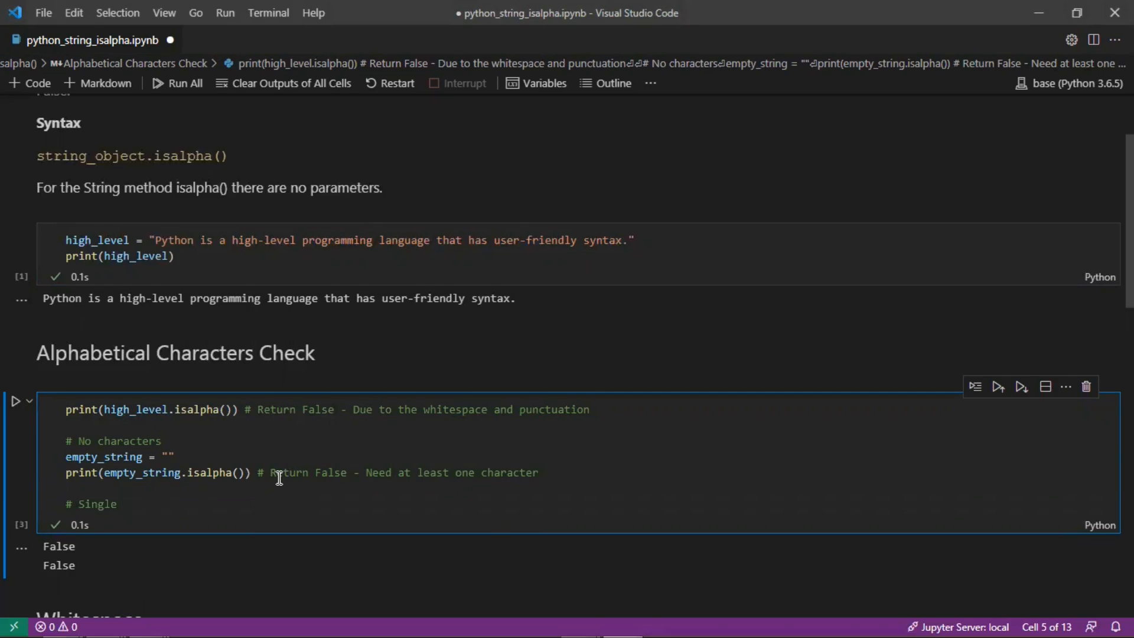
text(character)
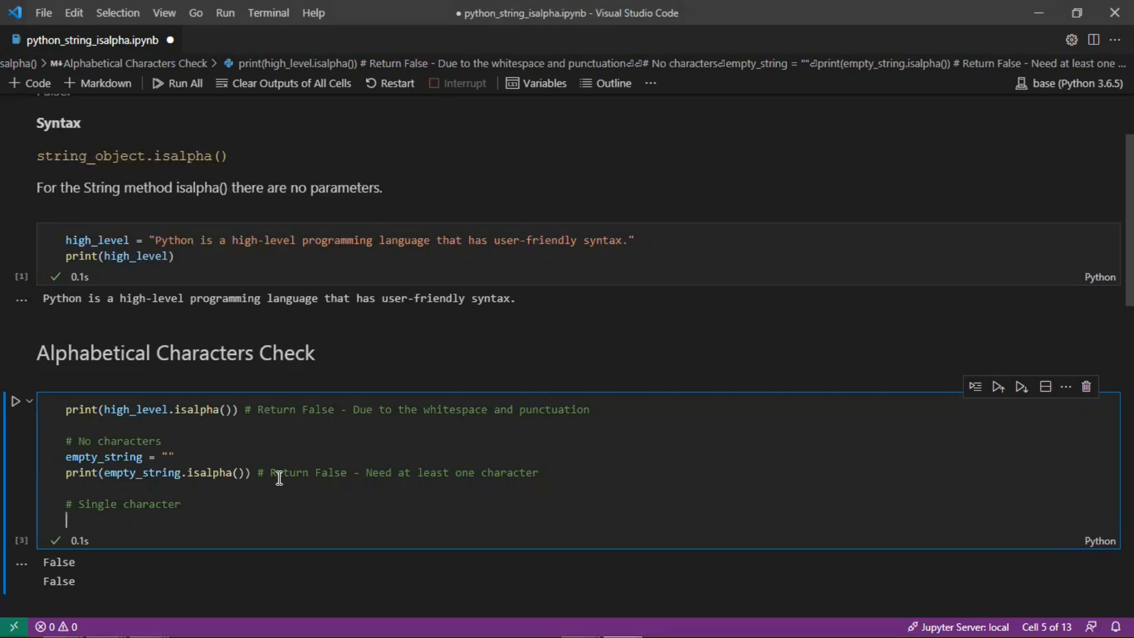
text(letter_a)
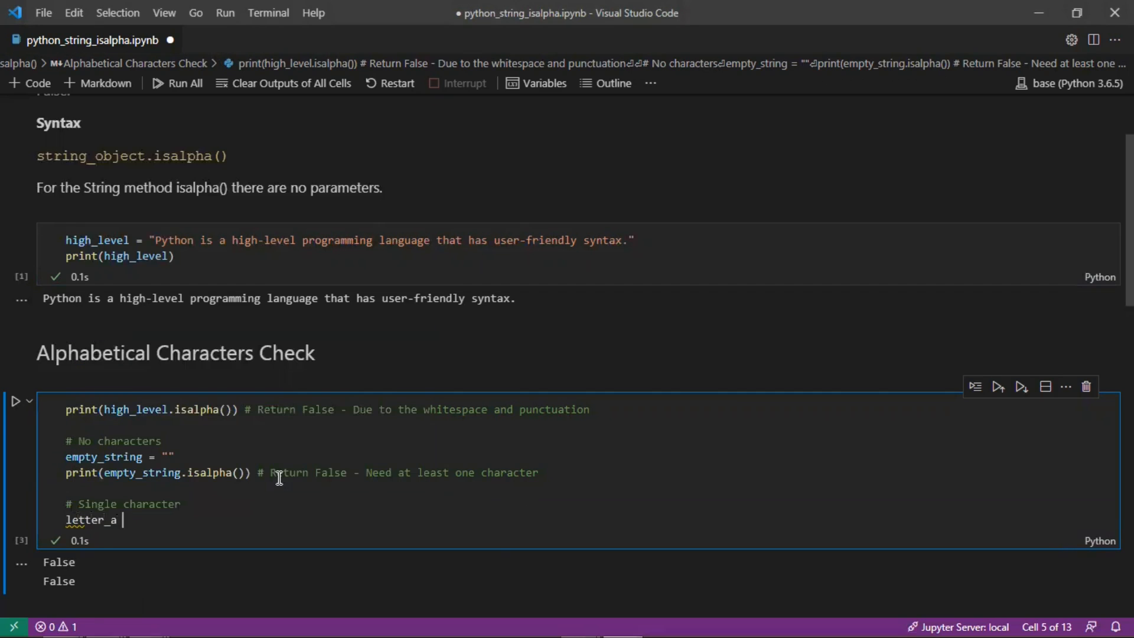
text(= "")
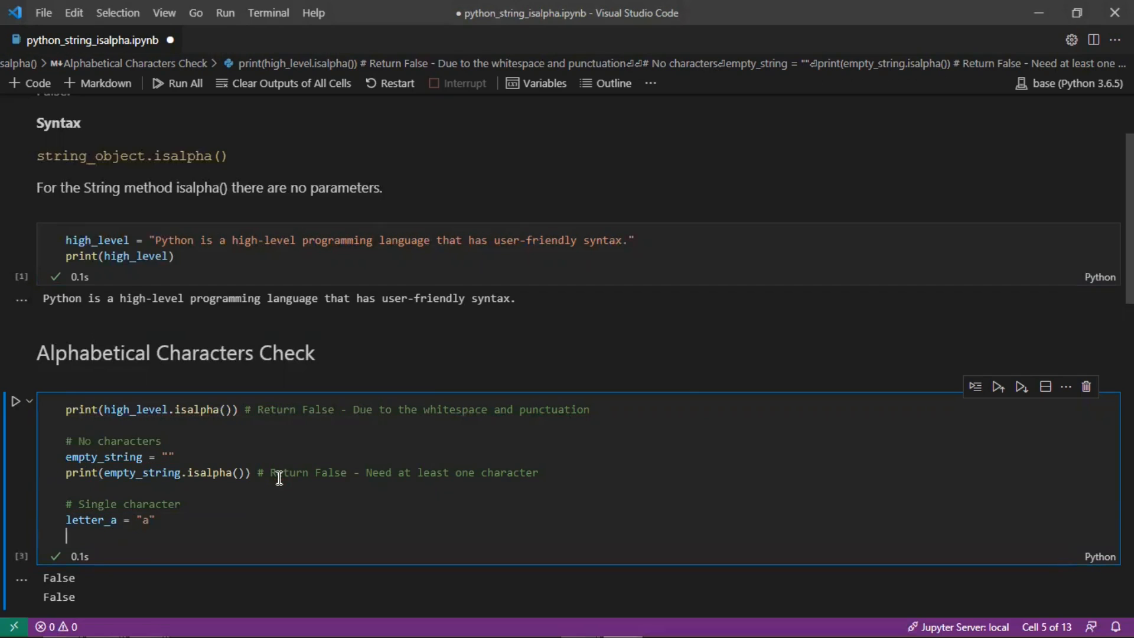
text(print()
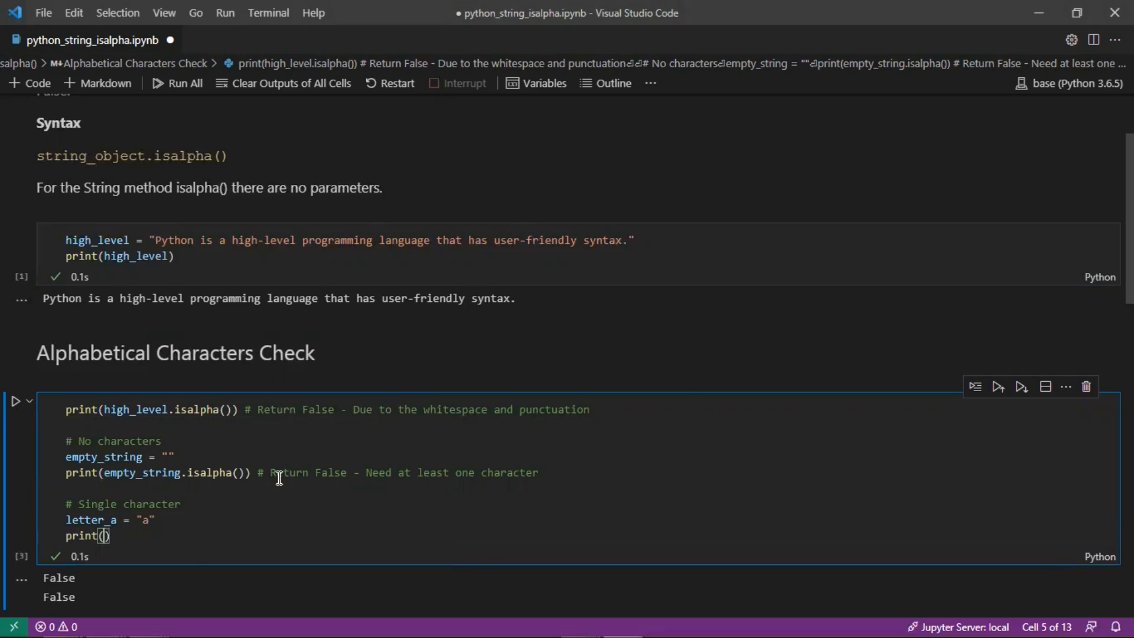
text(letter_a.isalpha()
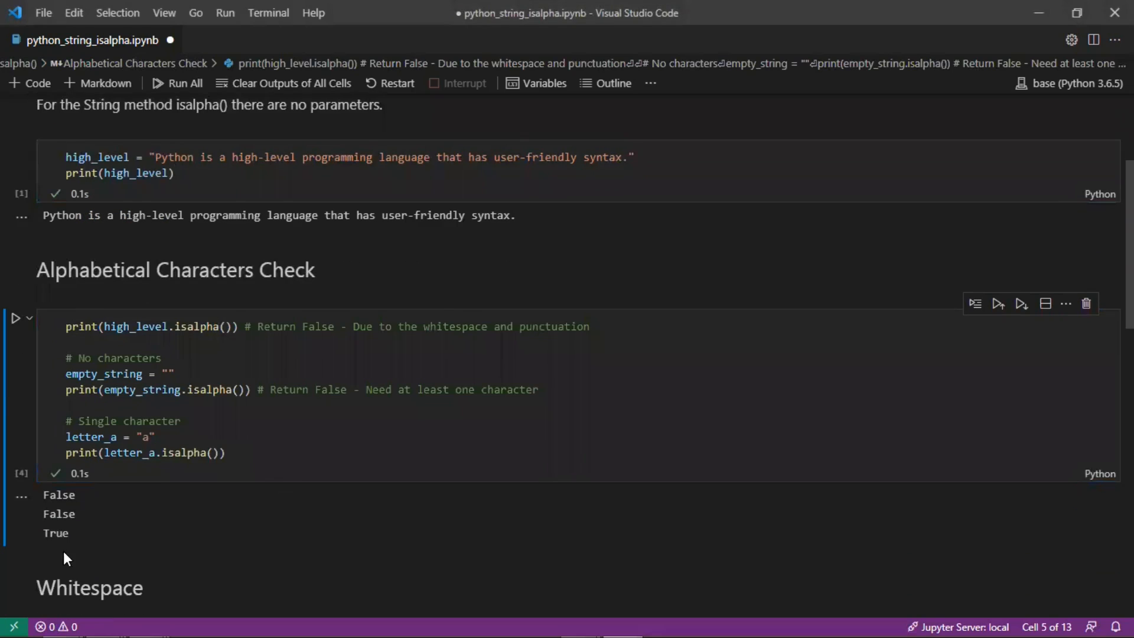
Comment the letter_a check as 'Return True'
click(227, 453)
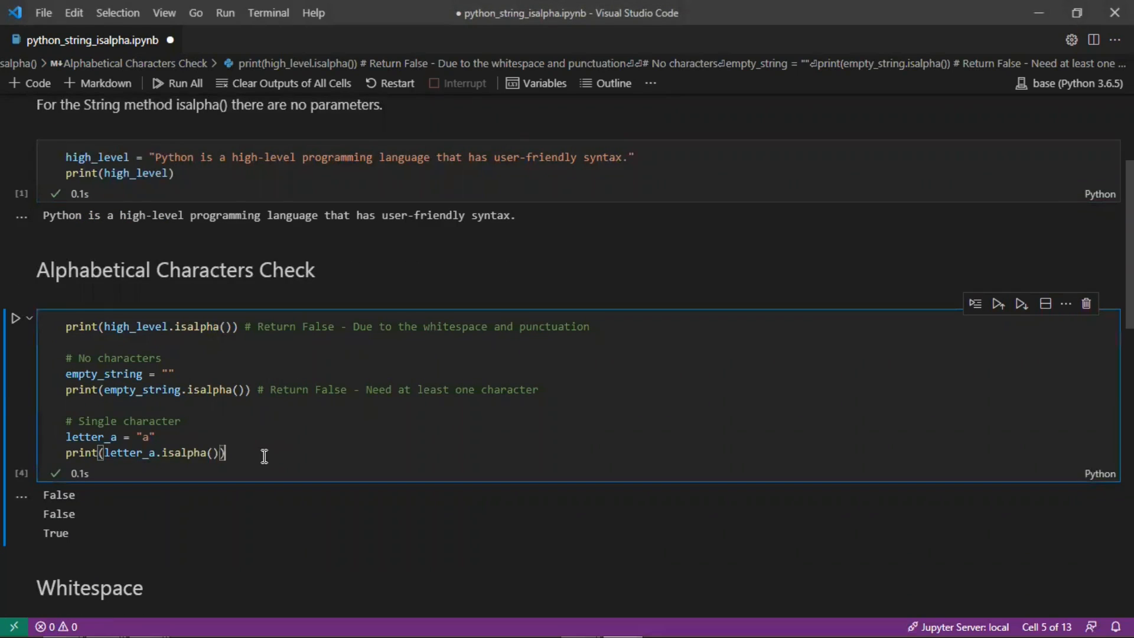
text(# Return True)
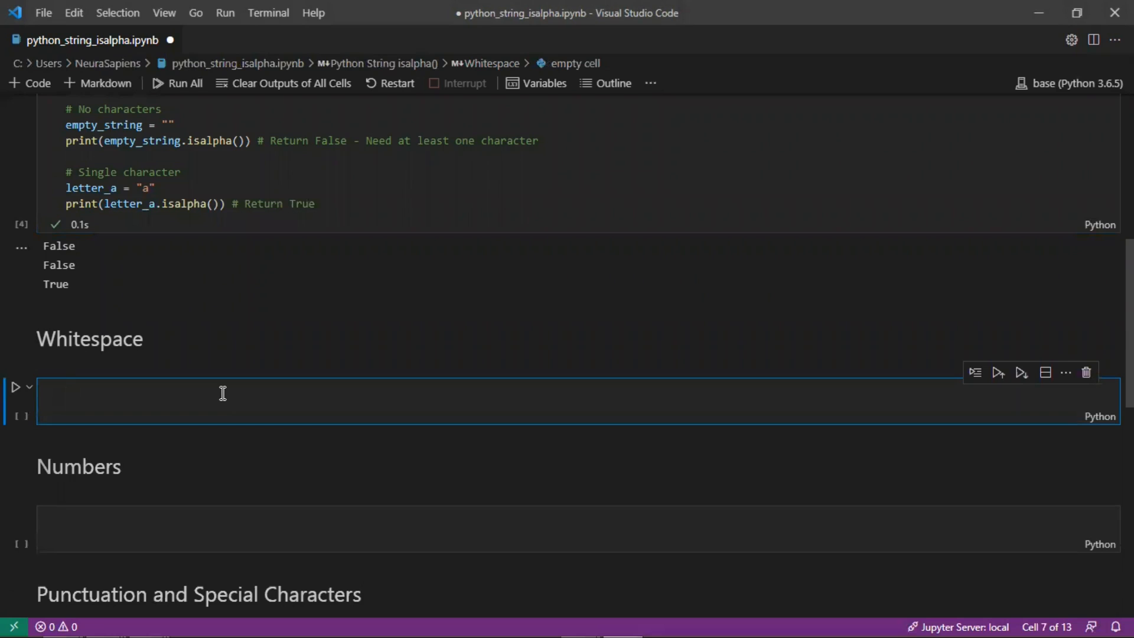
Write whitespace_string = "Python " with print(whitespace_string.isalpha()) under a trailing-whitespace comment
text(# Trailin)
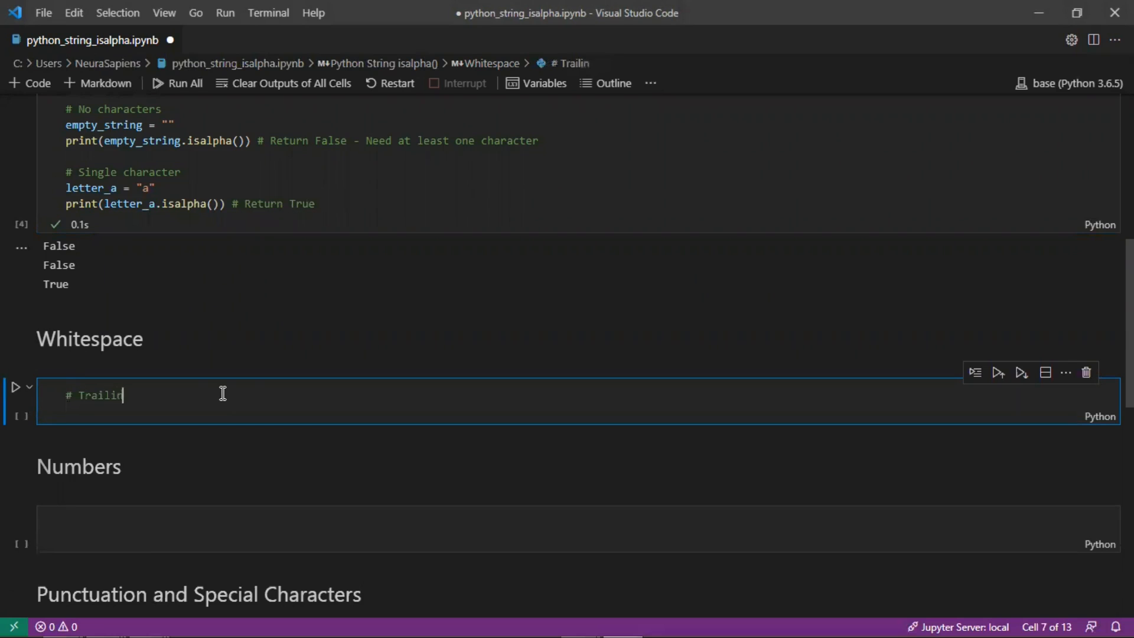
text(g whitespace)
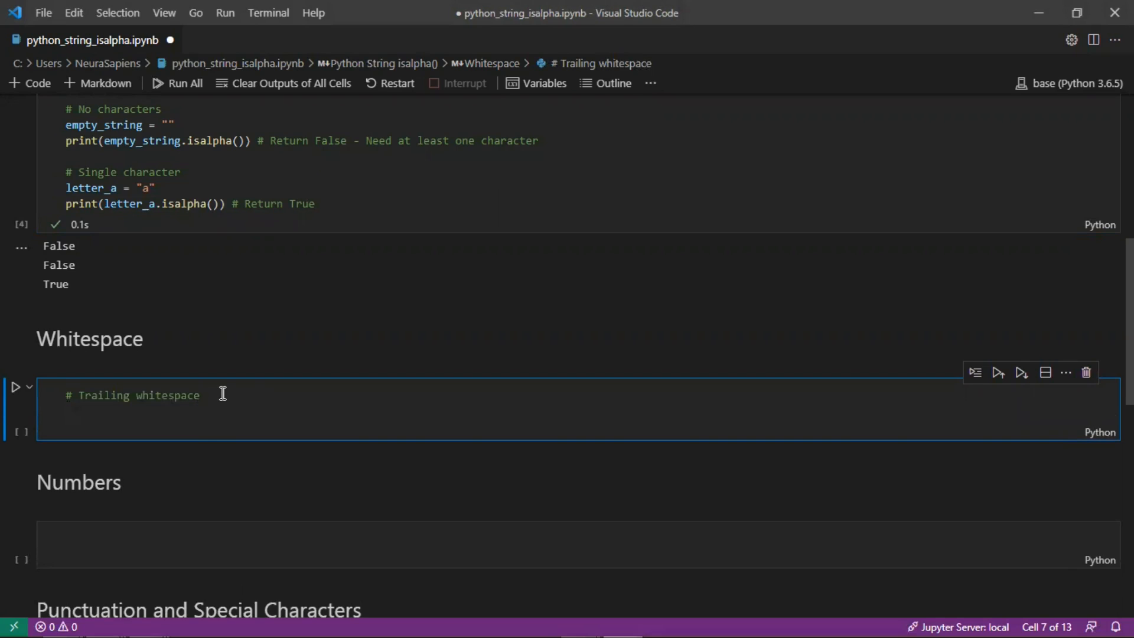
text(whitespac)
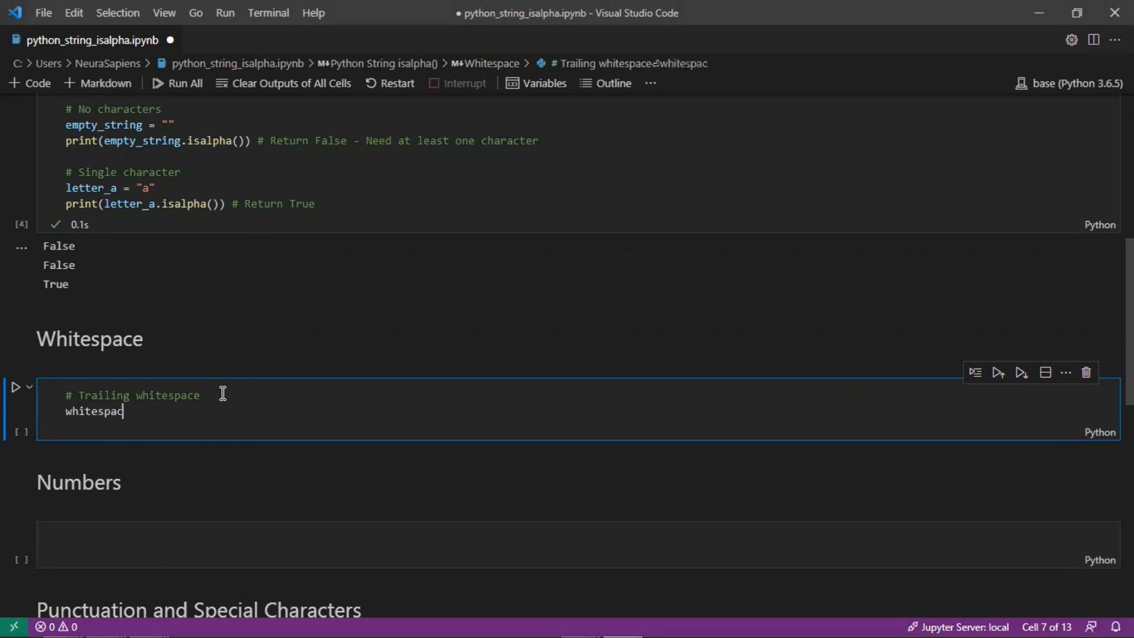
text(e_string =)
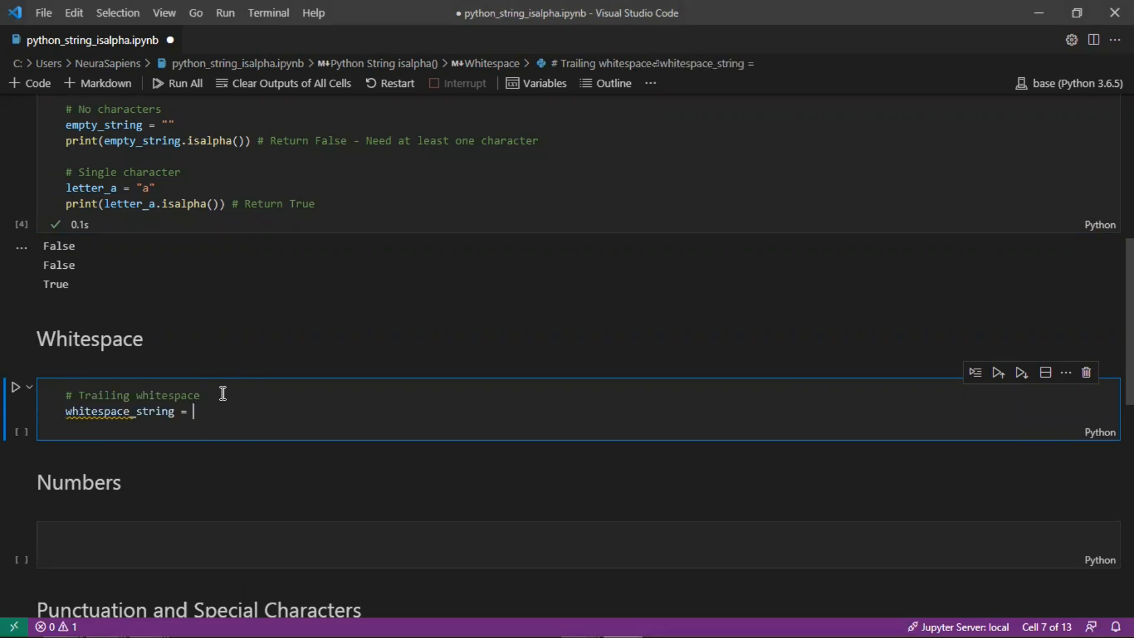
text("Python ")
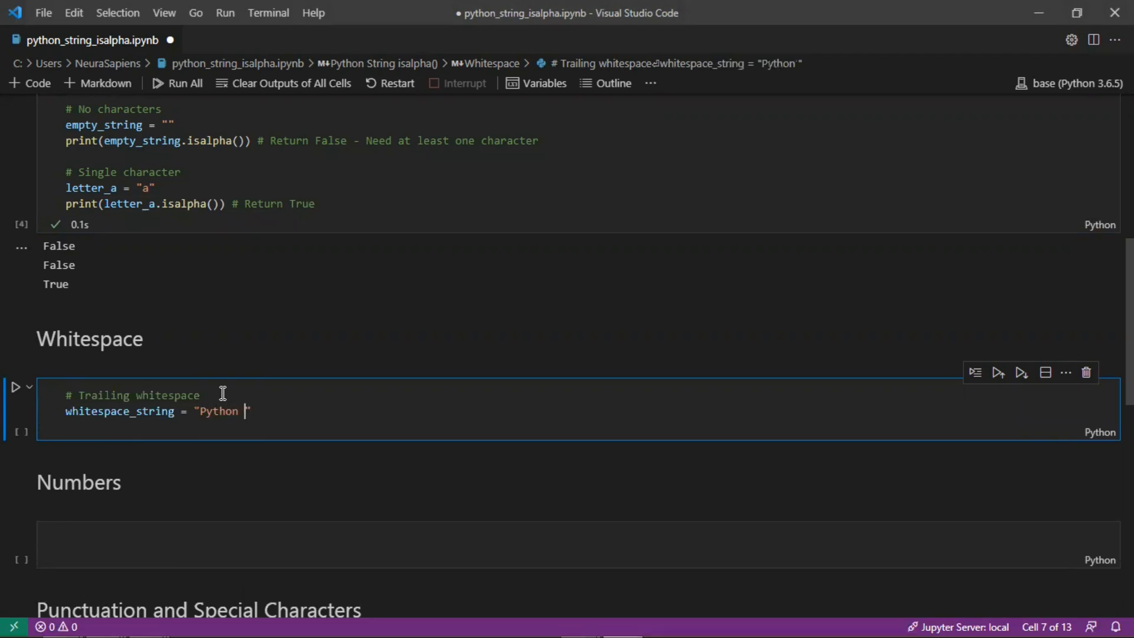
text(print())
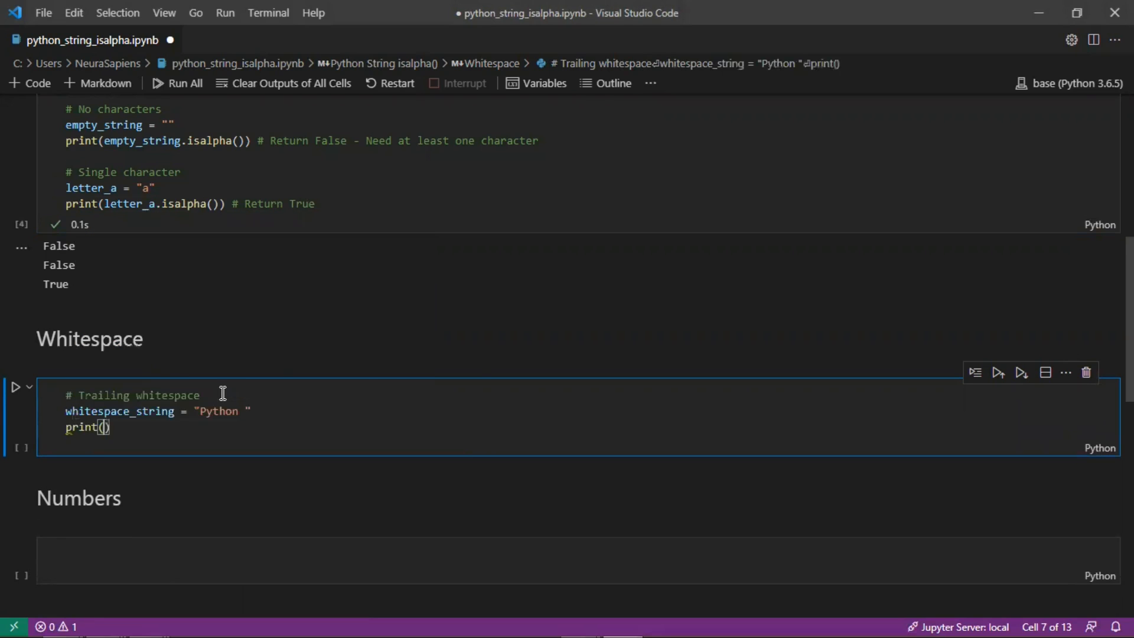
text(whitespace_string.isalpha()
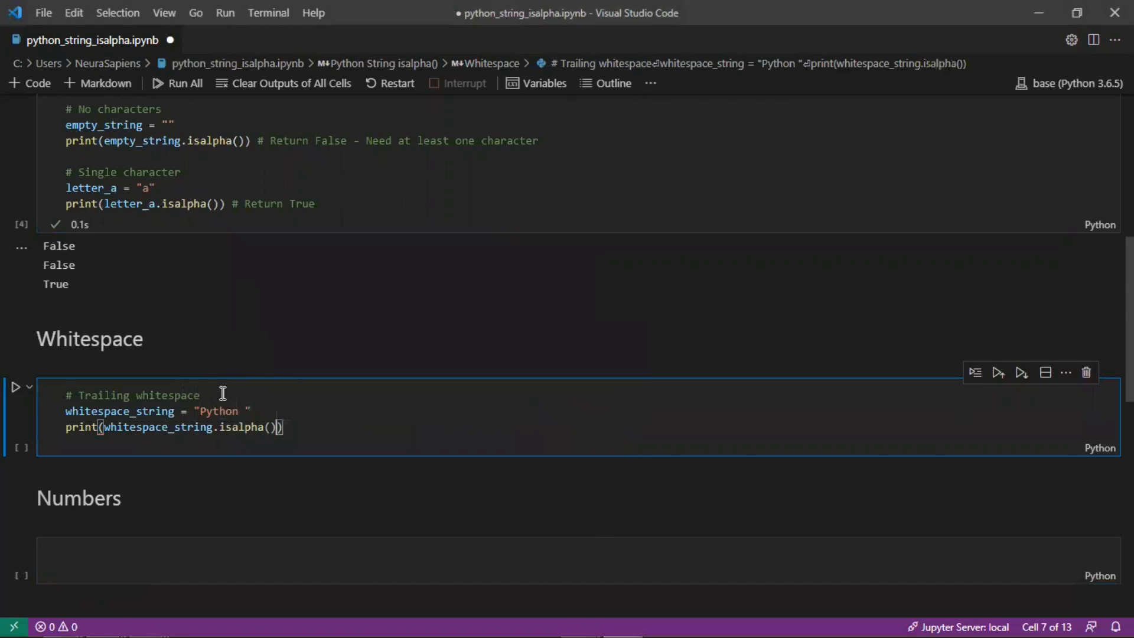
Comment that it returns False because of trailing whitespace and run the cell
text(# Return False - Du)
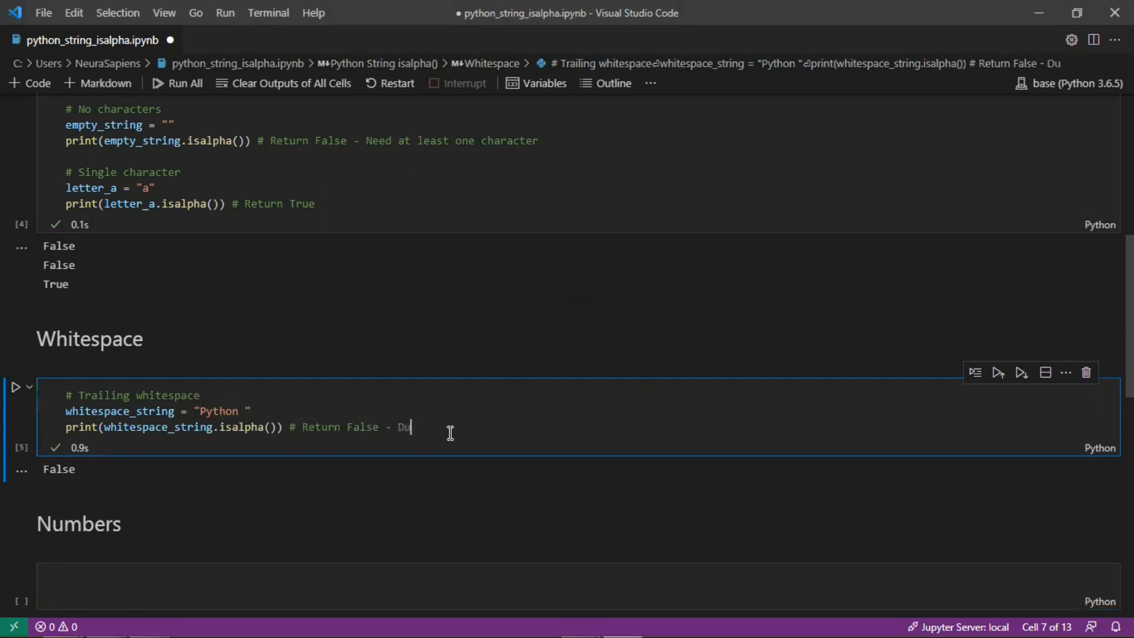
text(Becas)
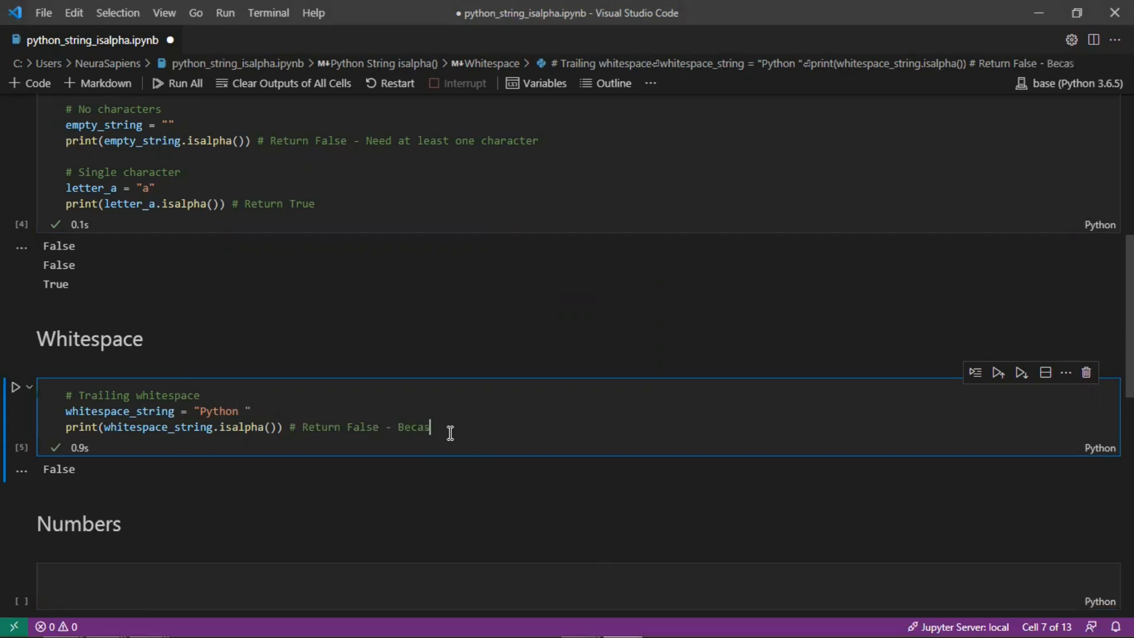
text(use of)
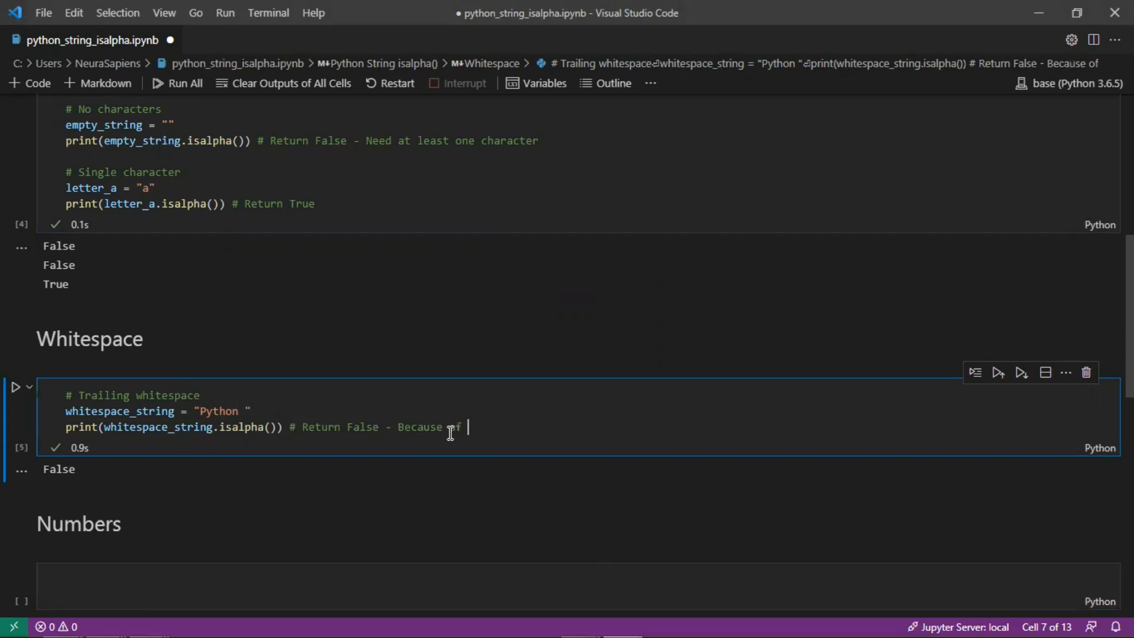
text(trailing whitespace)
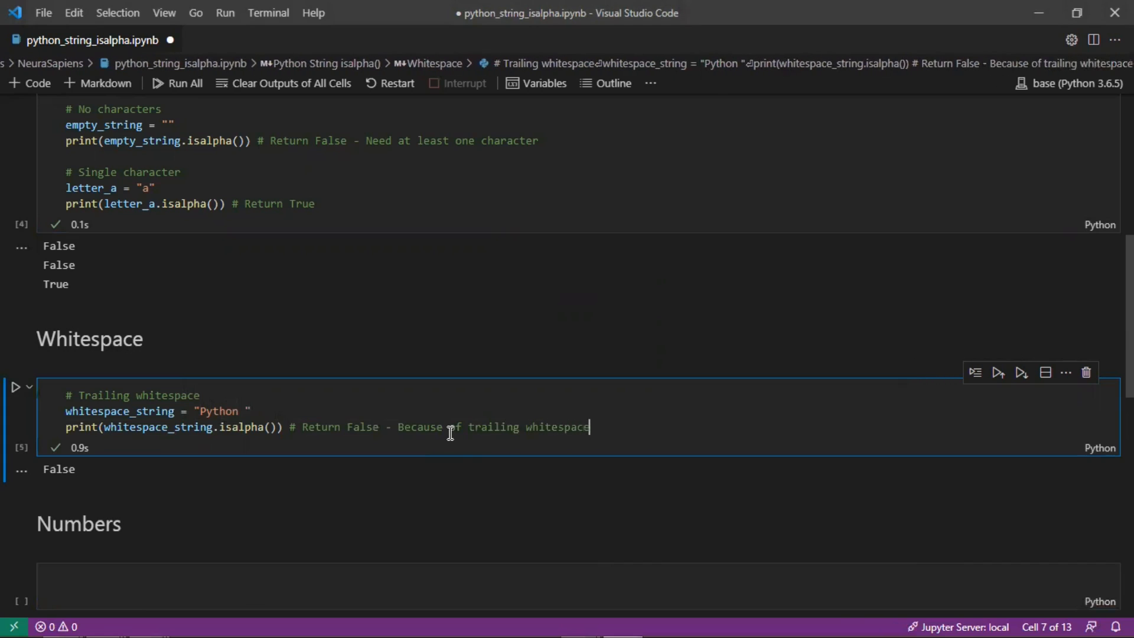
click(245, 411)
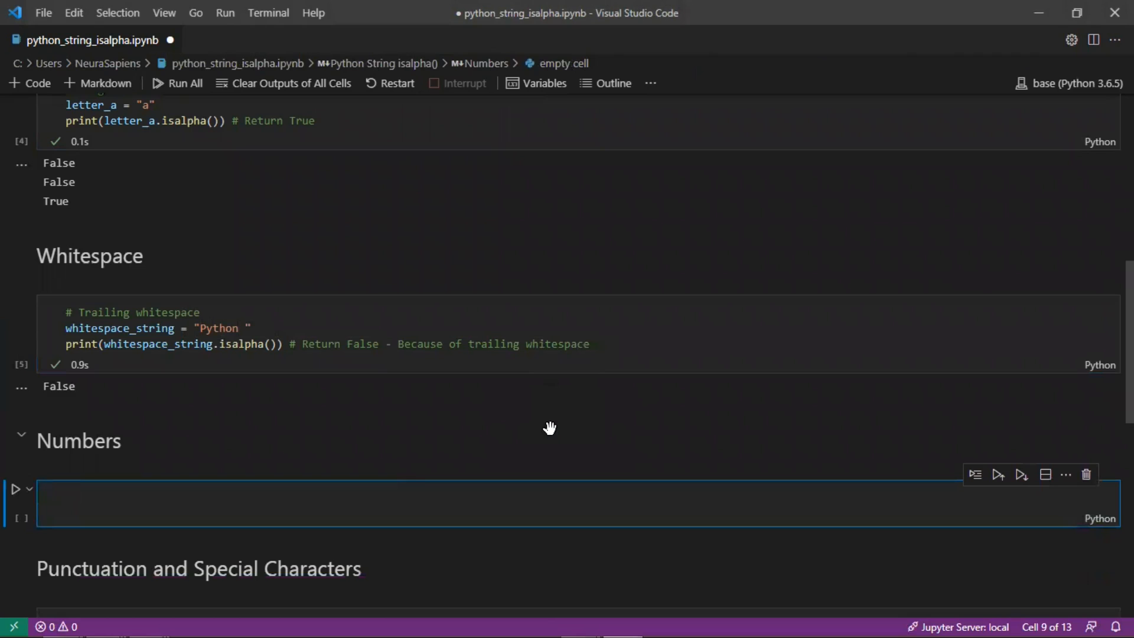
Write numbered_string = "1 Python and 2 CSS" with print(numbered_string.isalpha())
text(n)
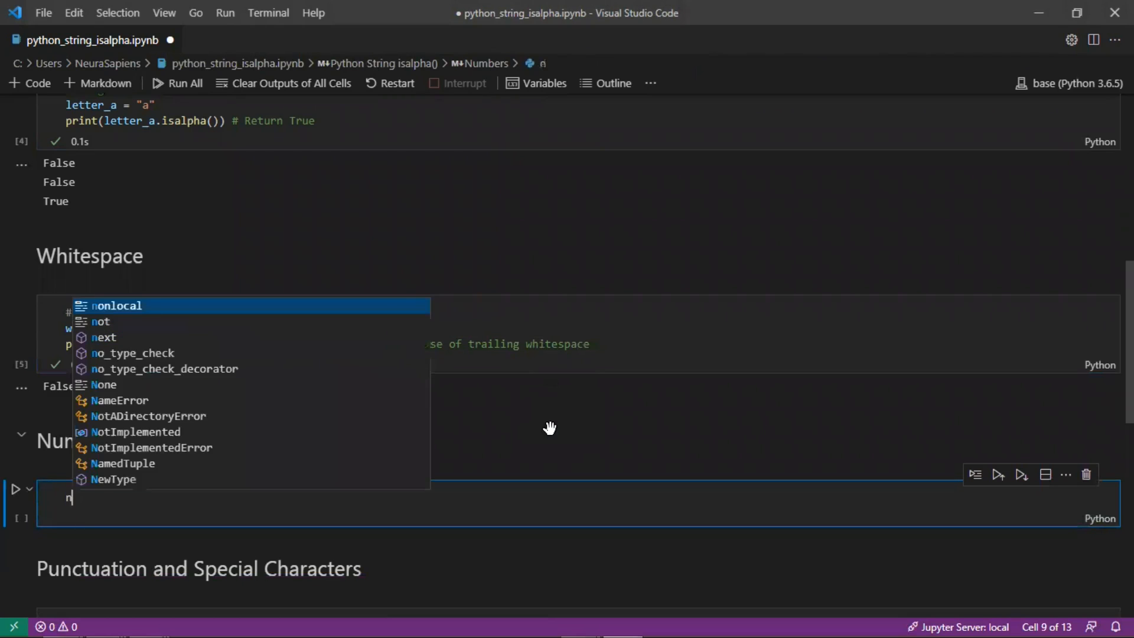
text(umbered_strin)
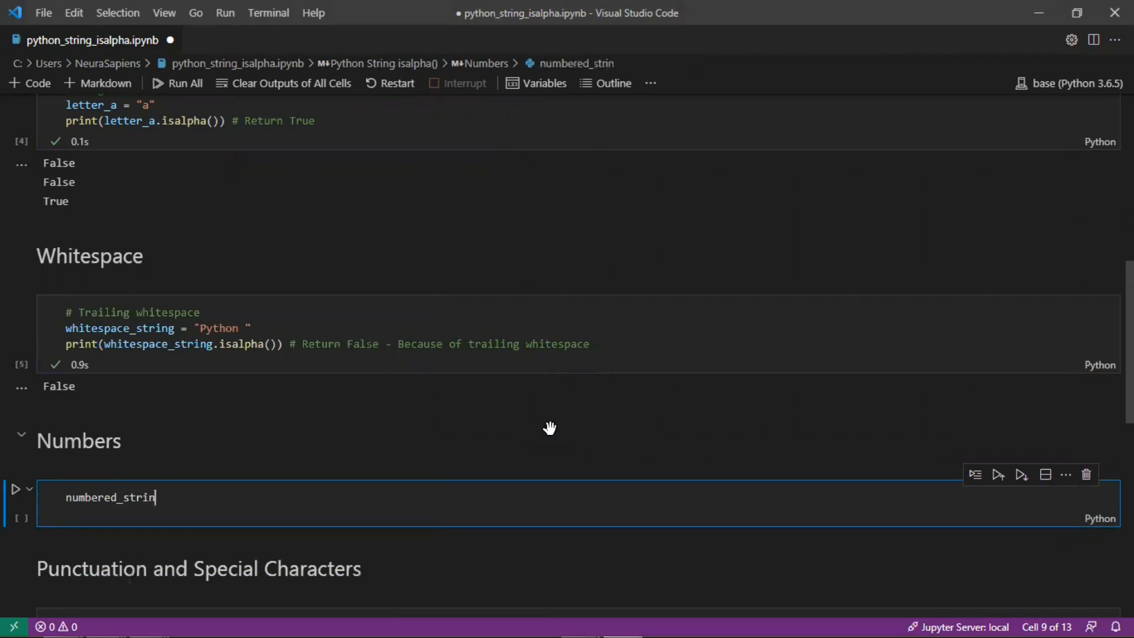
text(g = "")
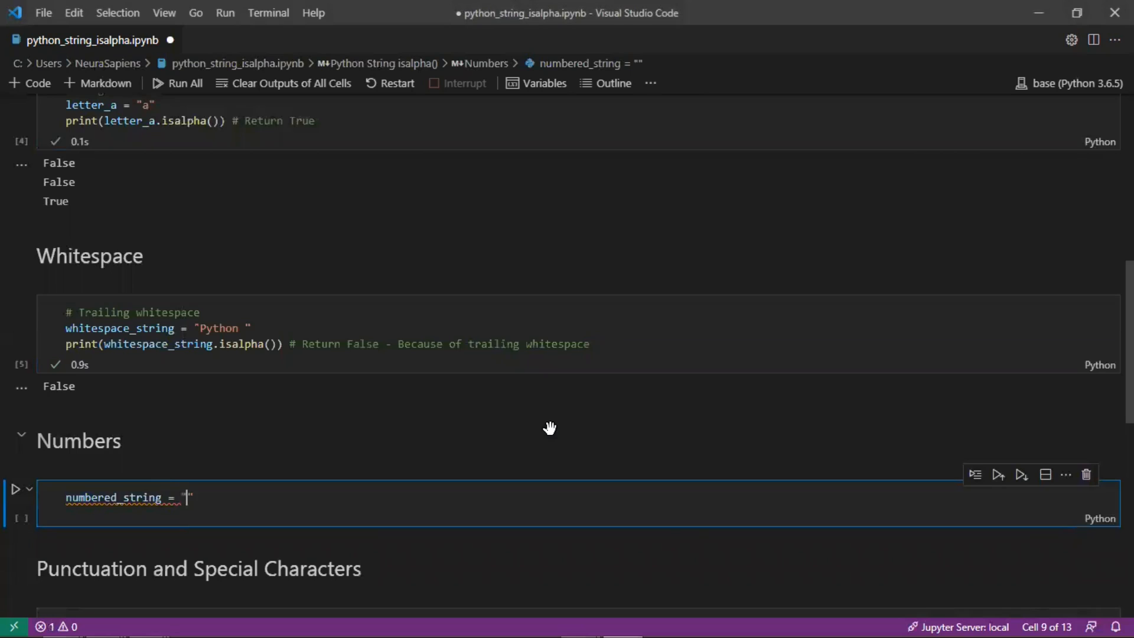
text(1 Python)
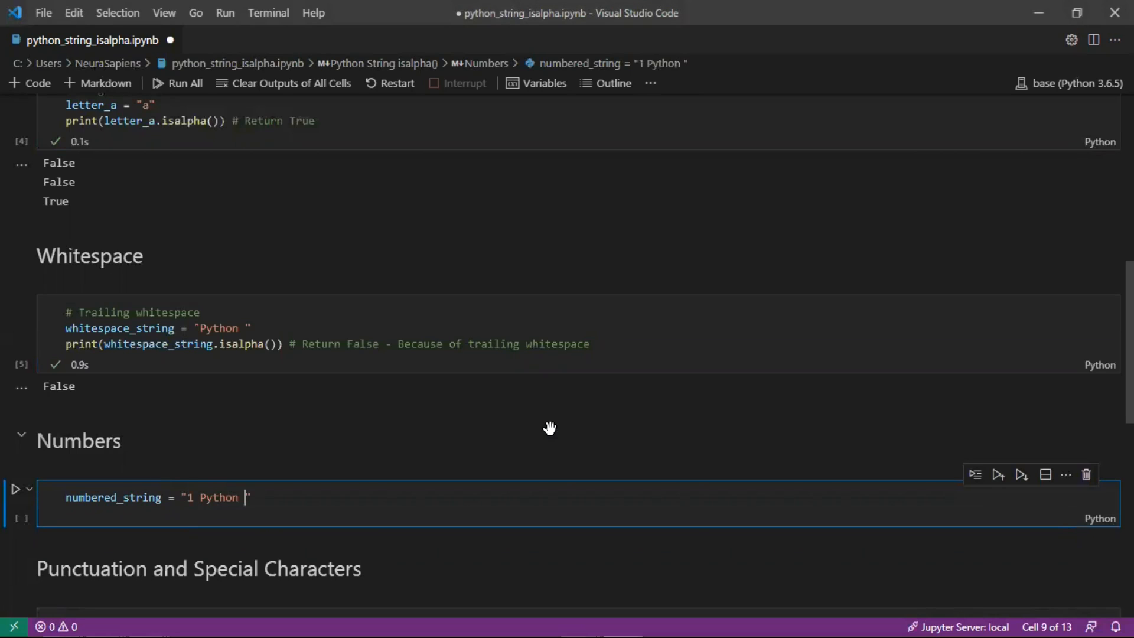
text(and 2 CSS)
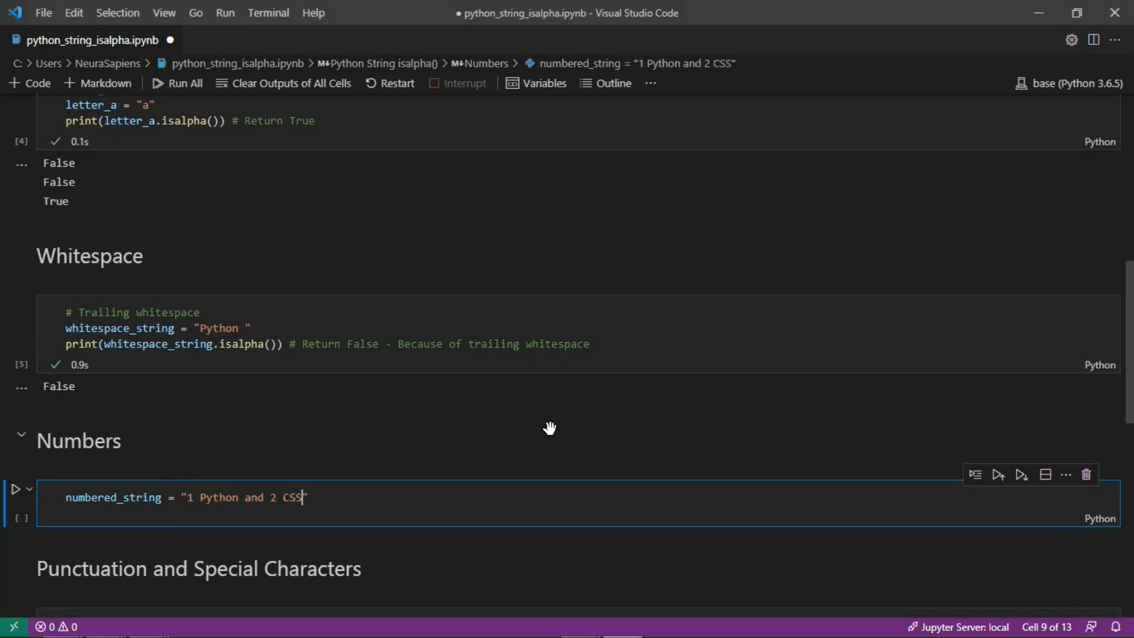
text(print()
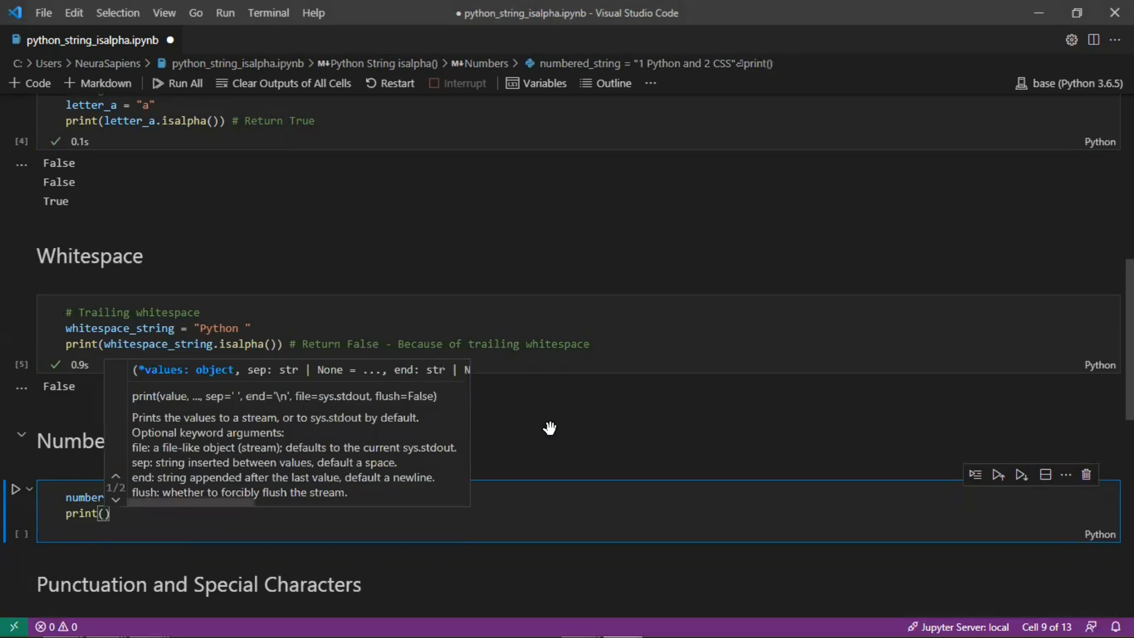
text(numbered)
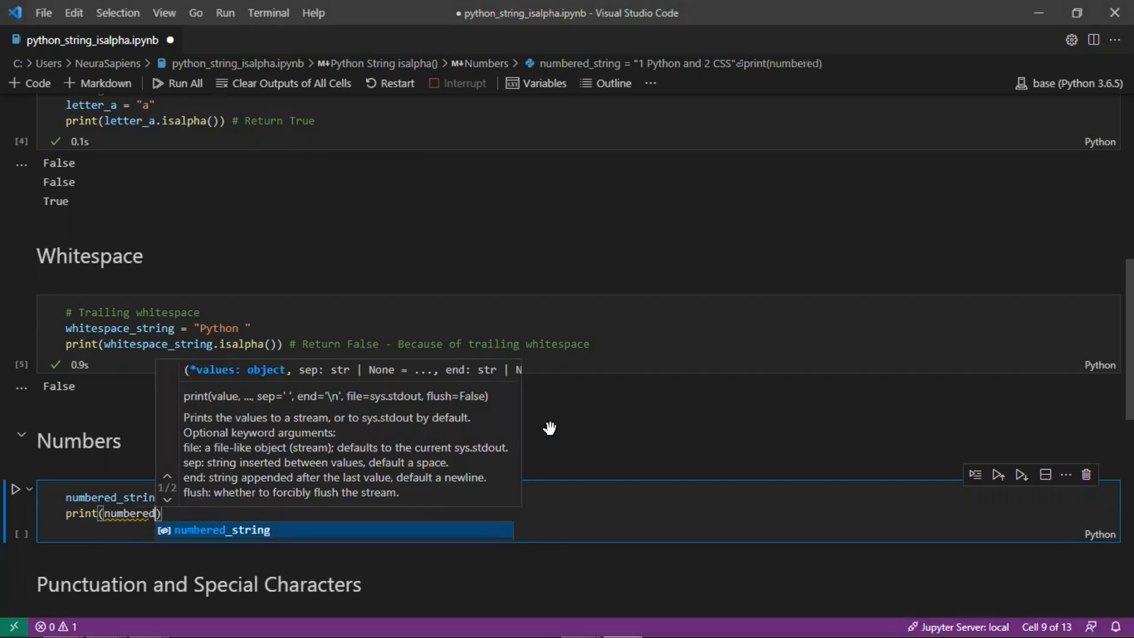
text(.isalpha()
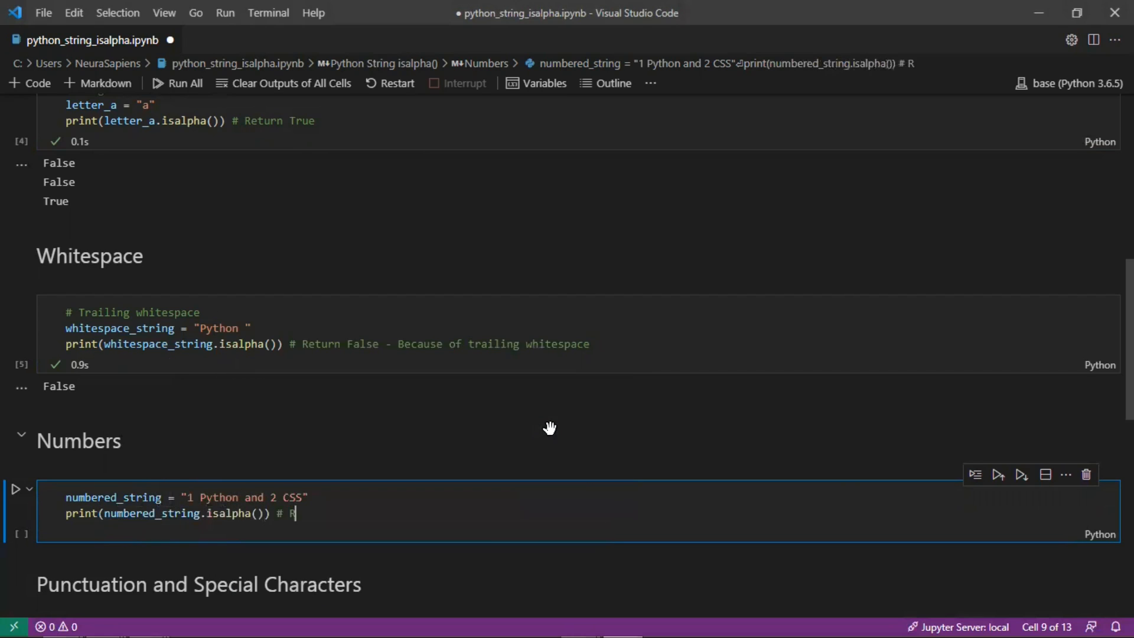
Comment that it returns False because of the integers
text(eturn False -)
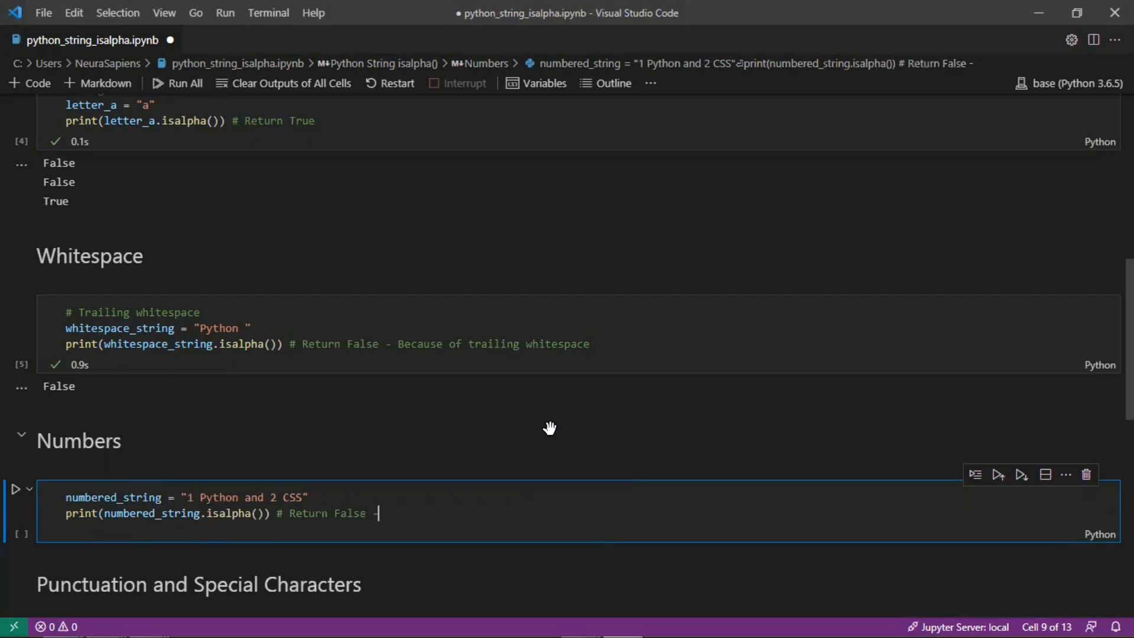
text(Because of the)
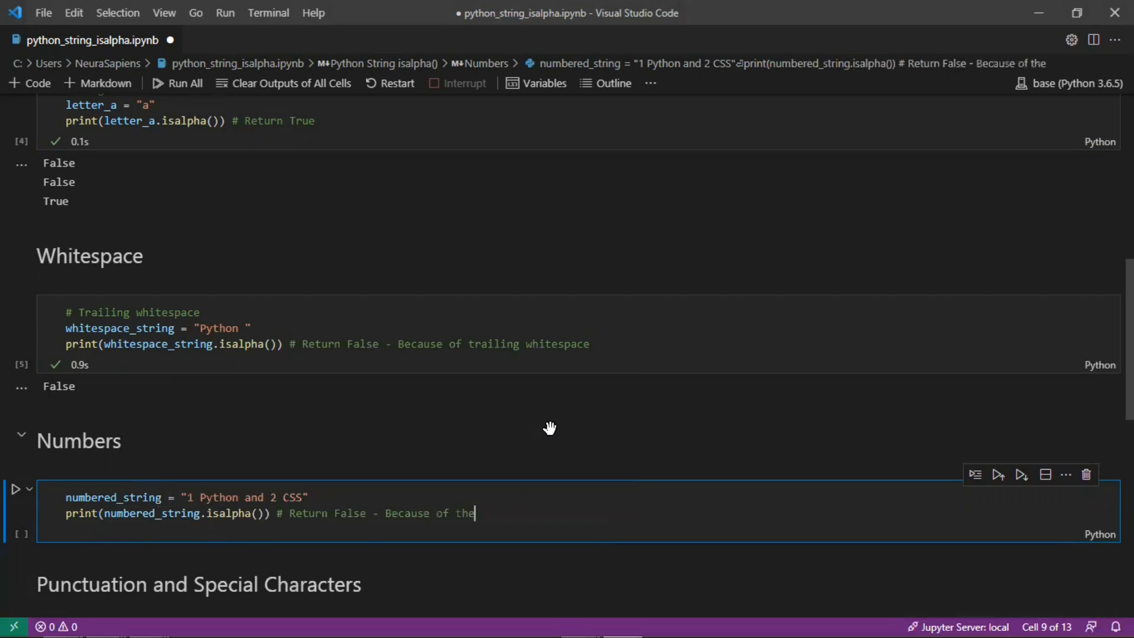
text(integers 1 and 2)
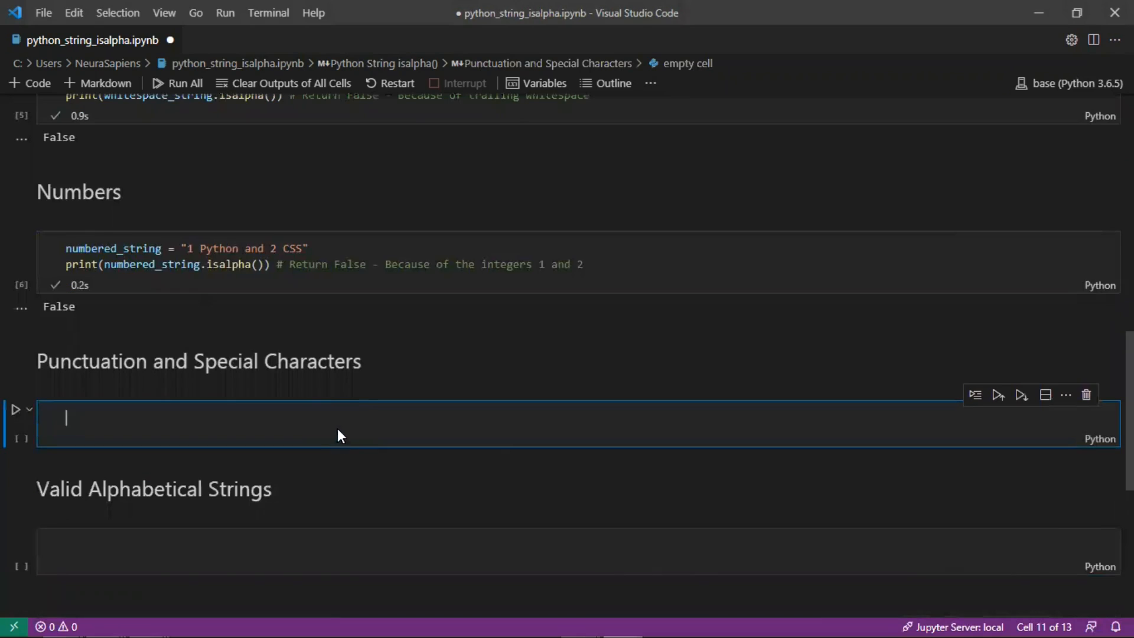
Add a '# Punctuation' example excited_string = "Python!" with print(excited_string.isalpha())
text(# Punctuation)
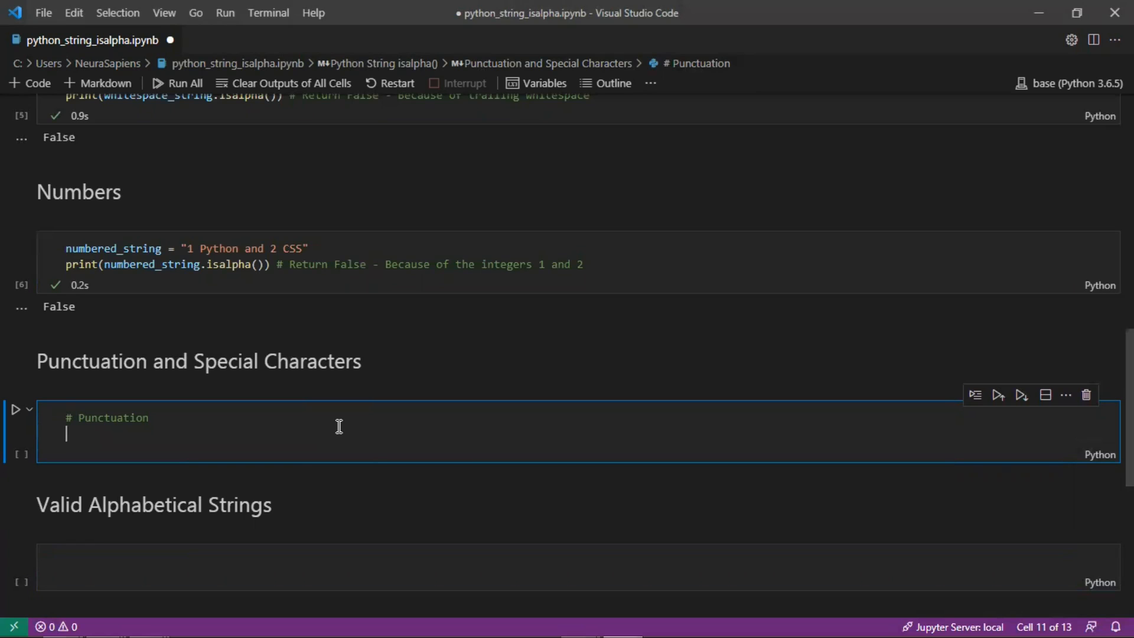
text(e)
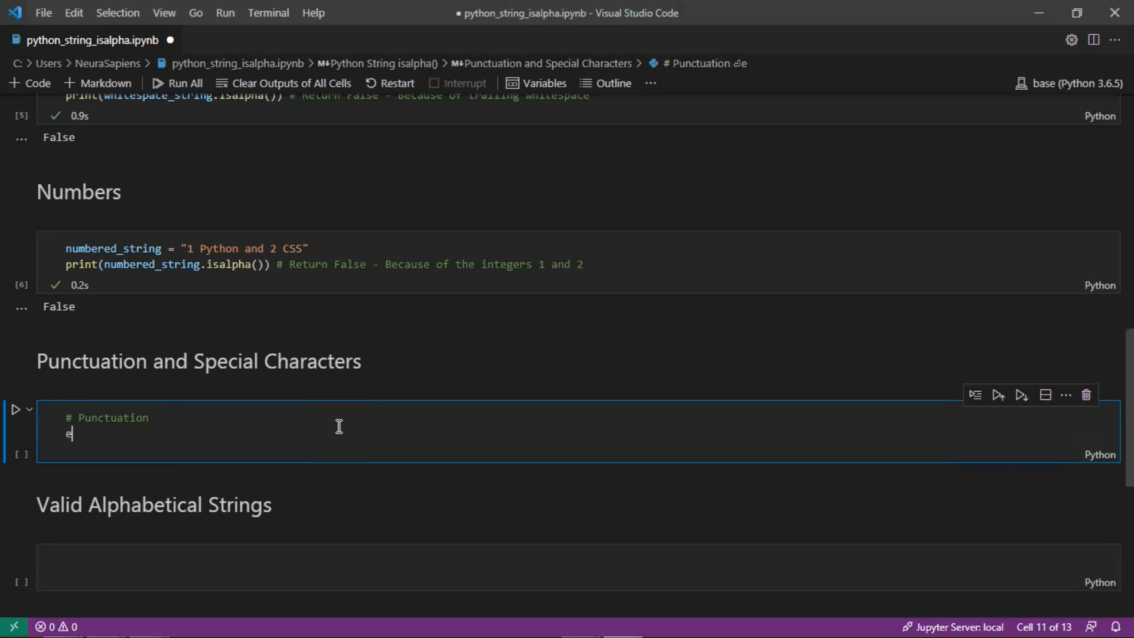
text(xcited_stri)
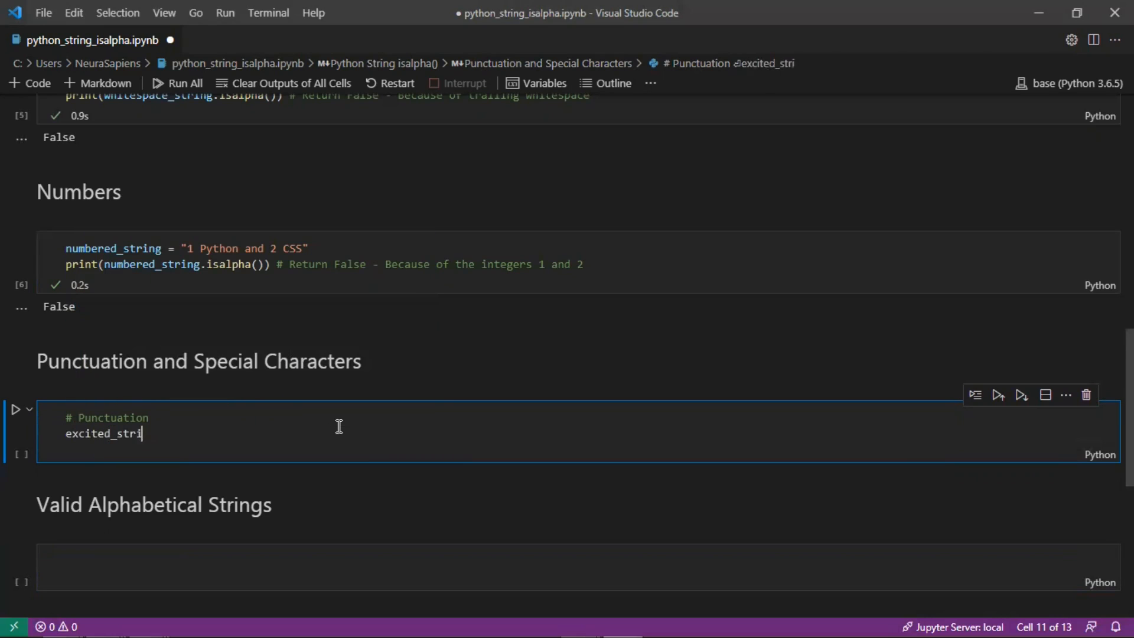
text(ng = "Py")
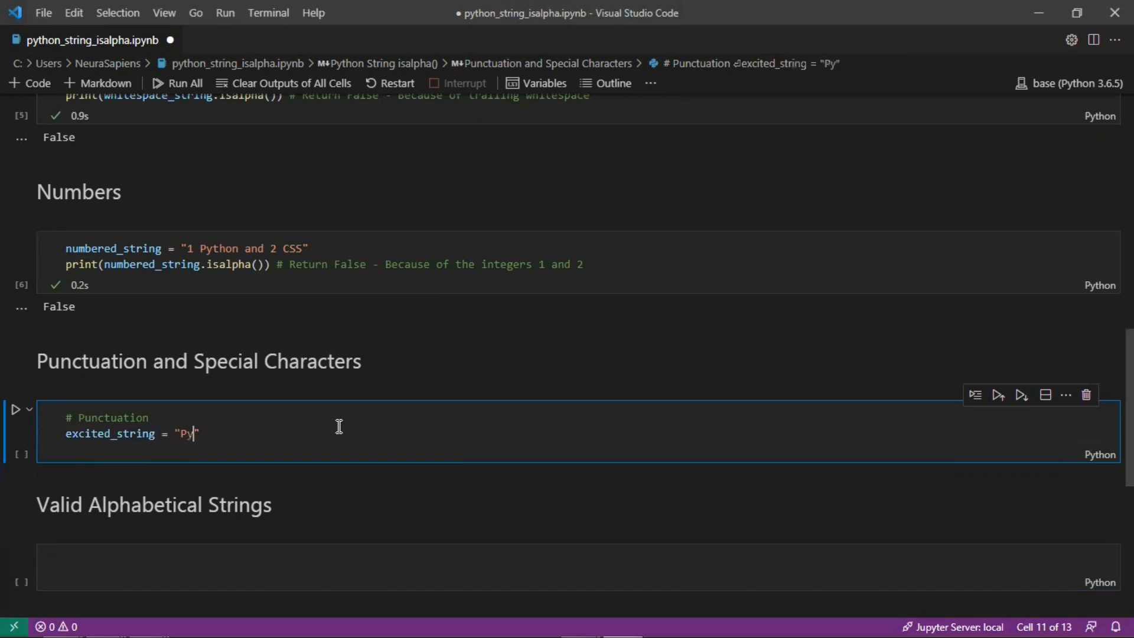
text(thon!")
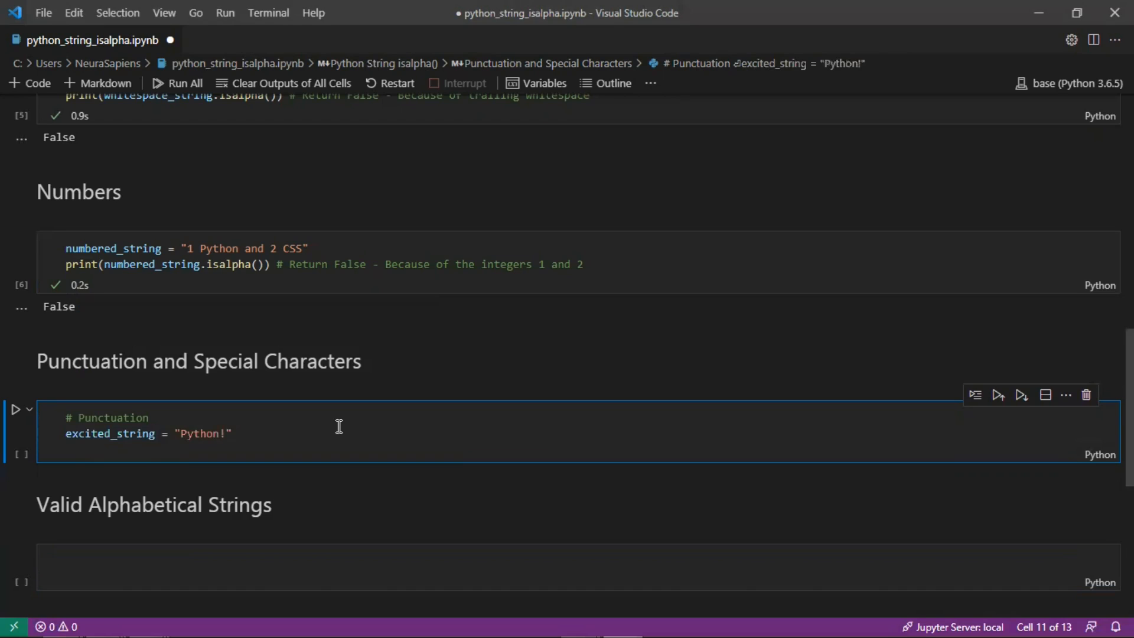
key(Enter)
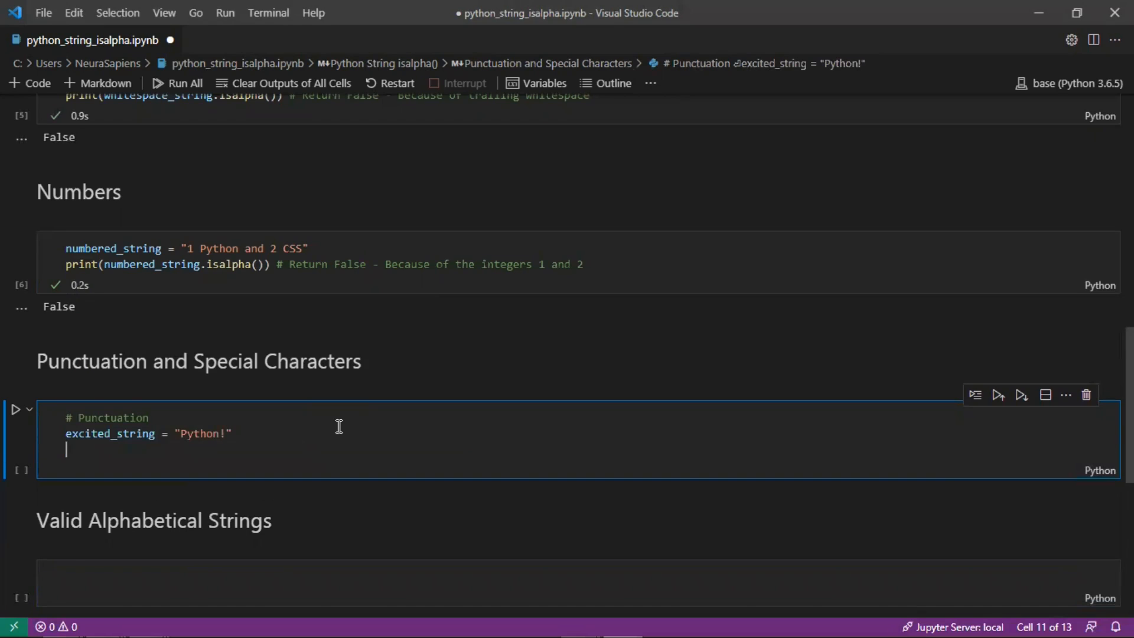
text(print(excited_string.isalpha()
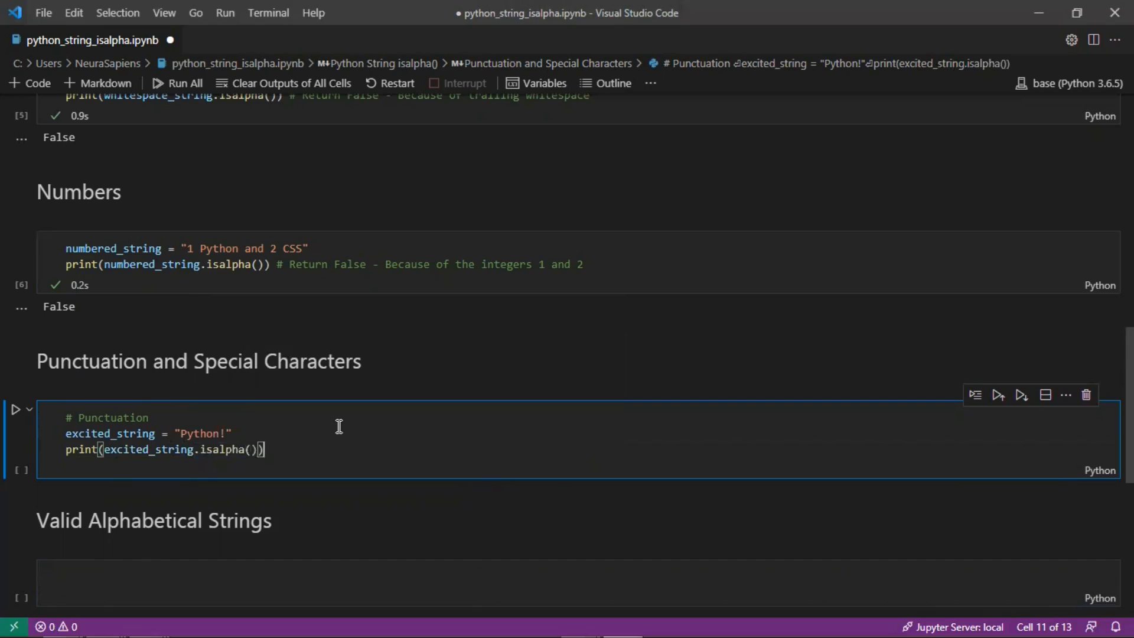
Comment that it returns False due to the exclamation mark
text(# Return Fa)
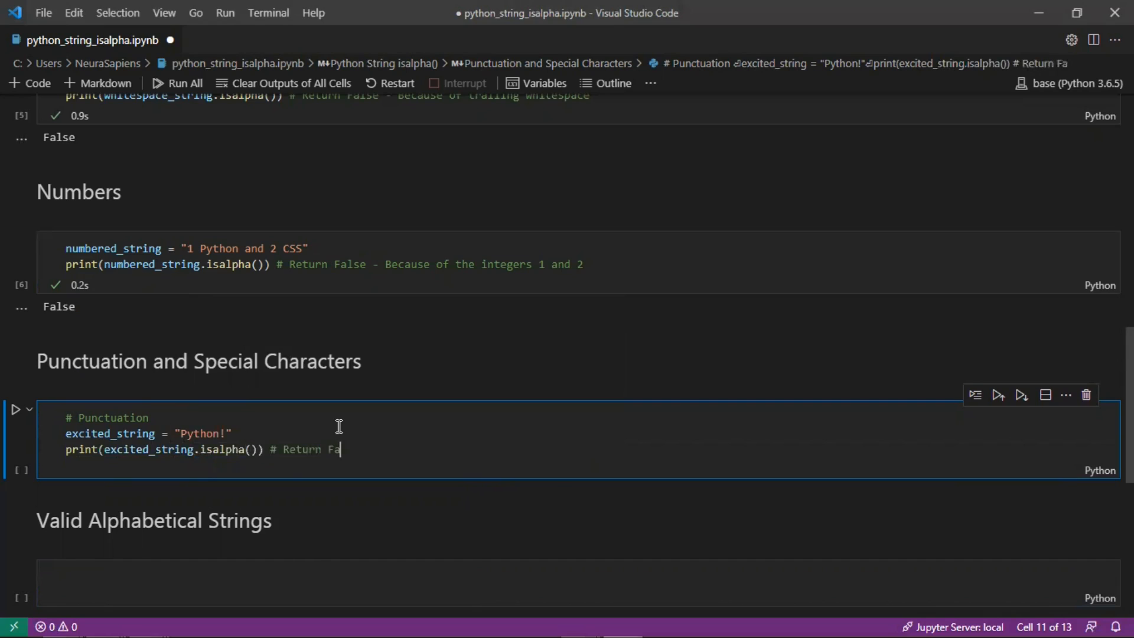
text(lse - Due to the excl)
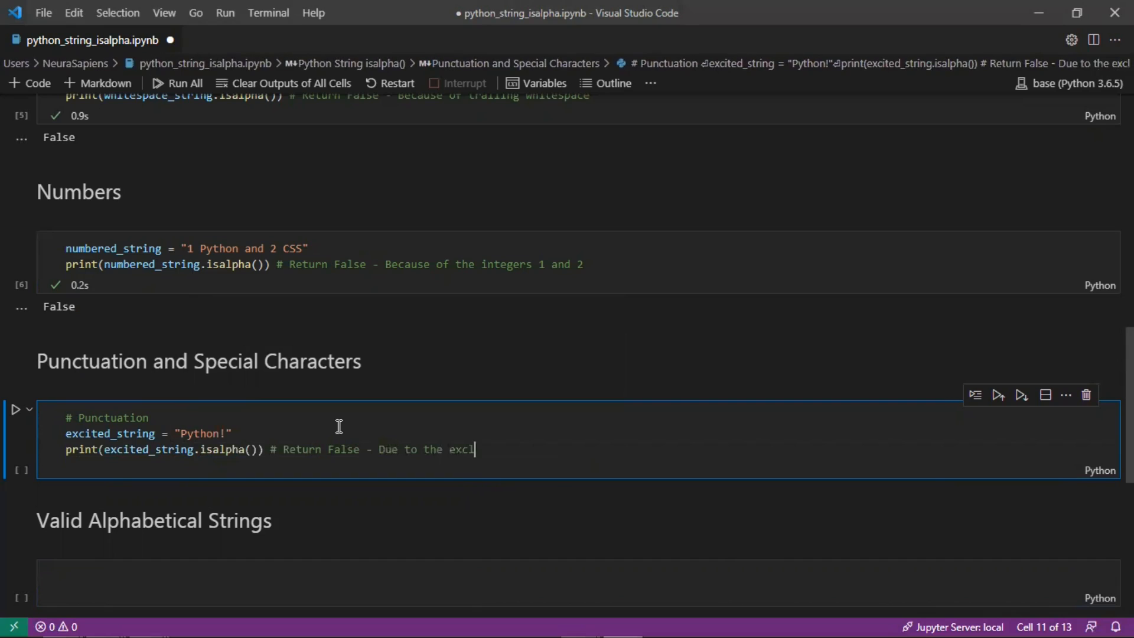
text(amation mark)
text(# Spe)
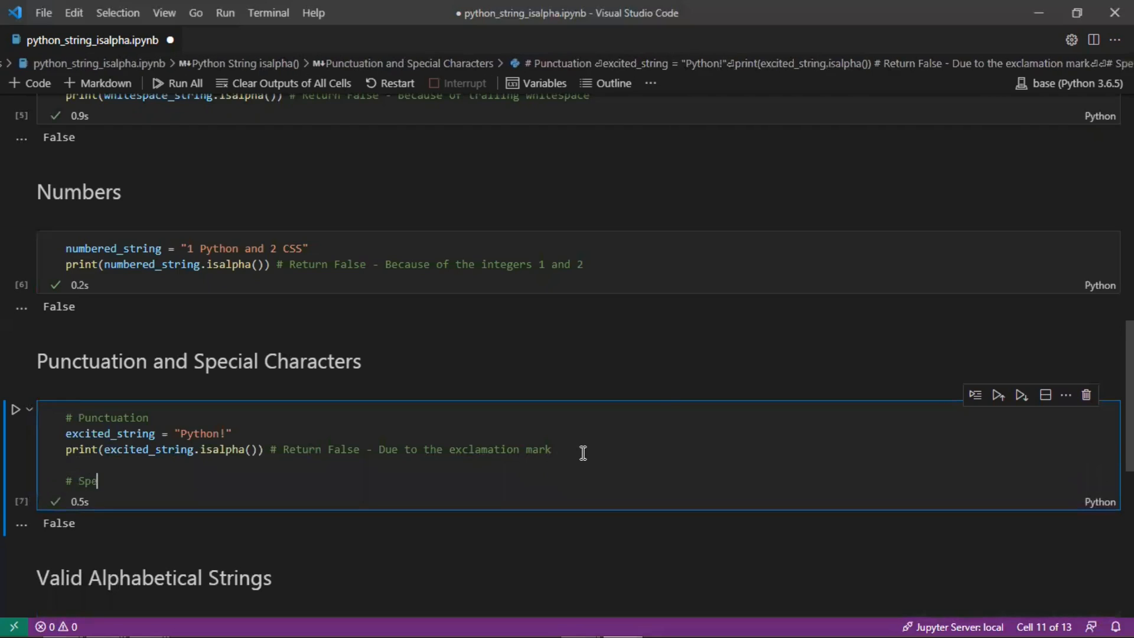
text(cial Character)
text(at_symbol_stri)
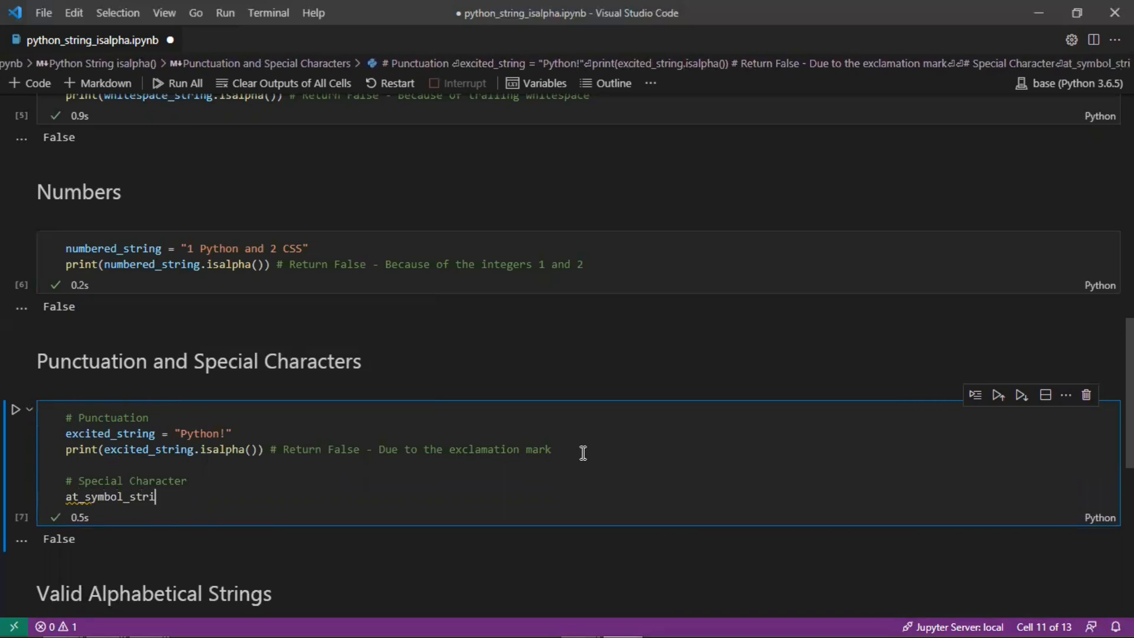
text(= "@Py")
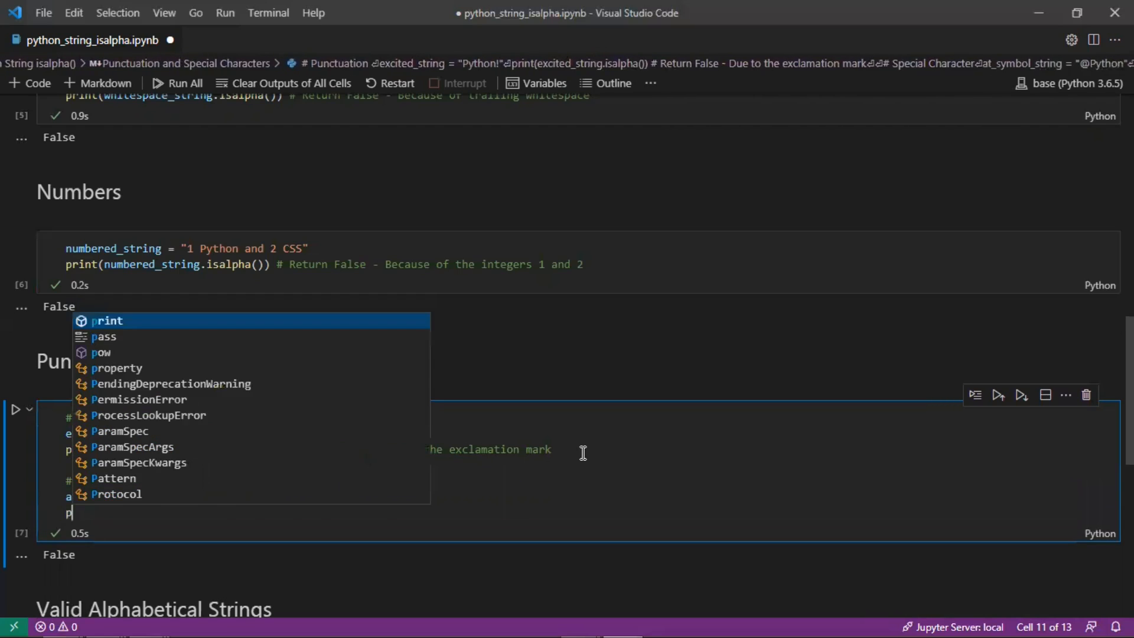
text(print(at_sy)
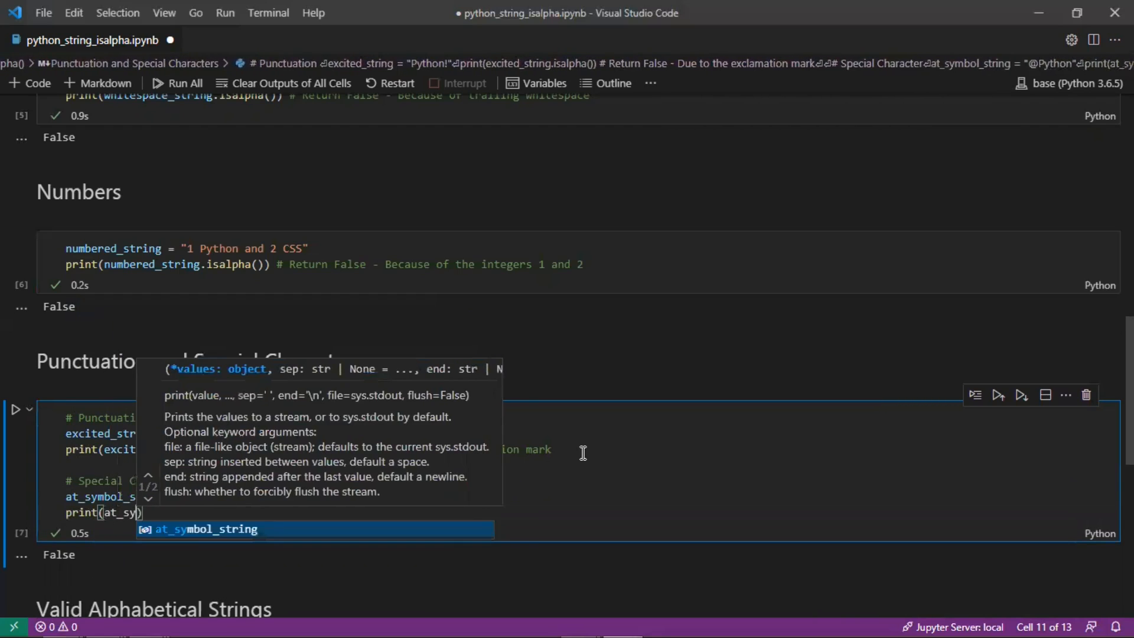
text(.isalpha()
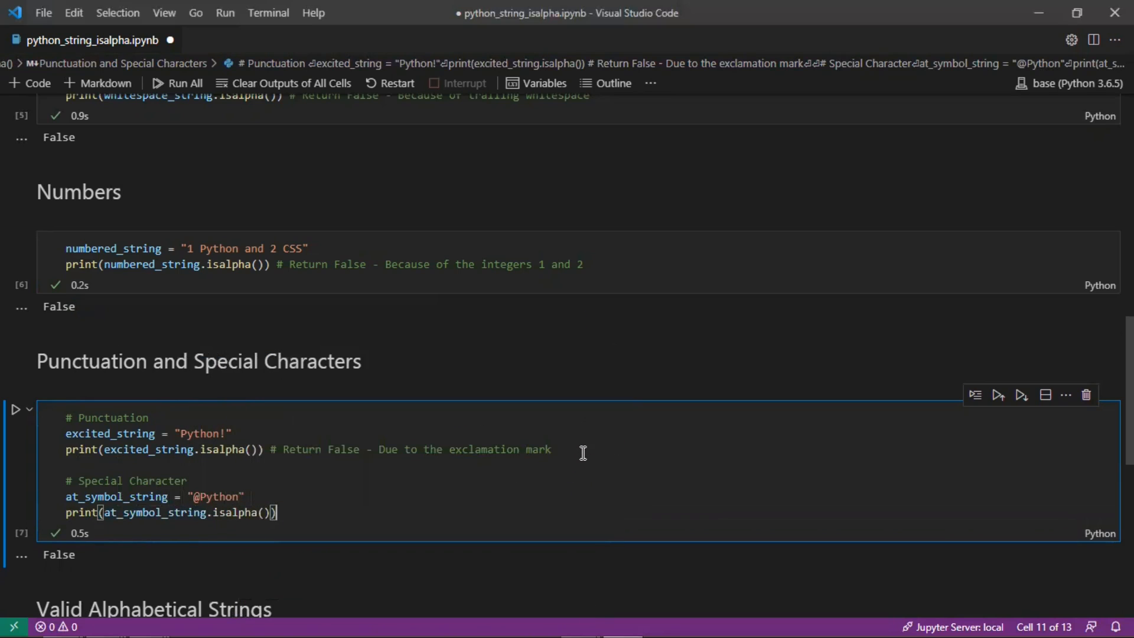
Comment that it returns False due to the @ symbol and run the cell
text(# Return F)
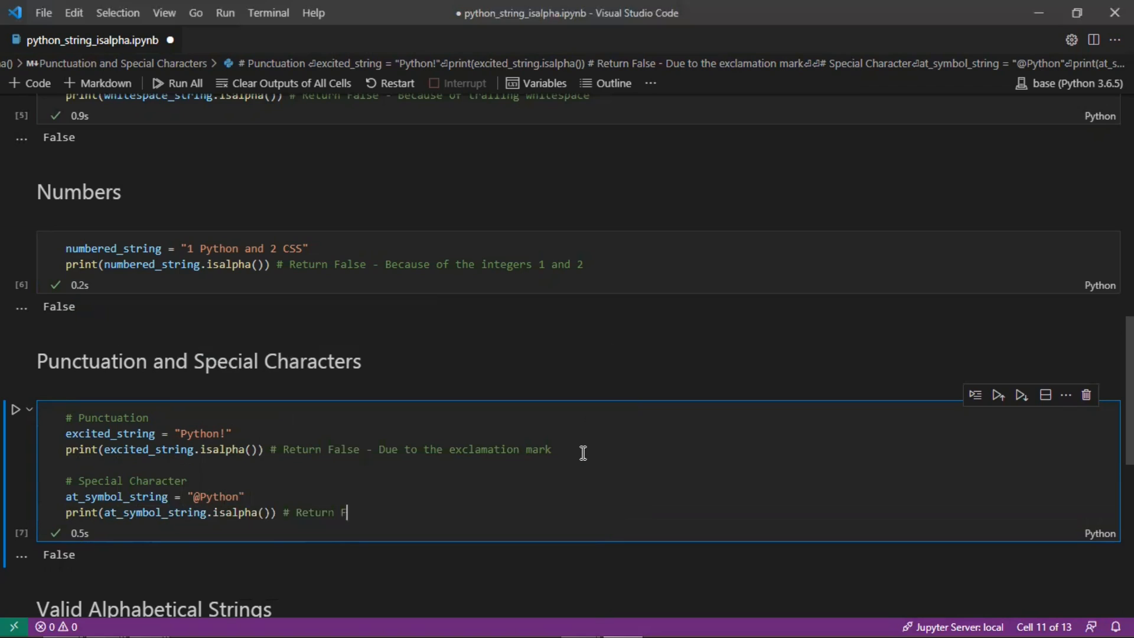
text(alse - Due o t)
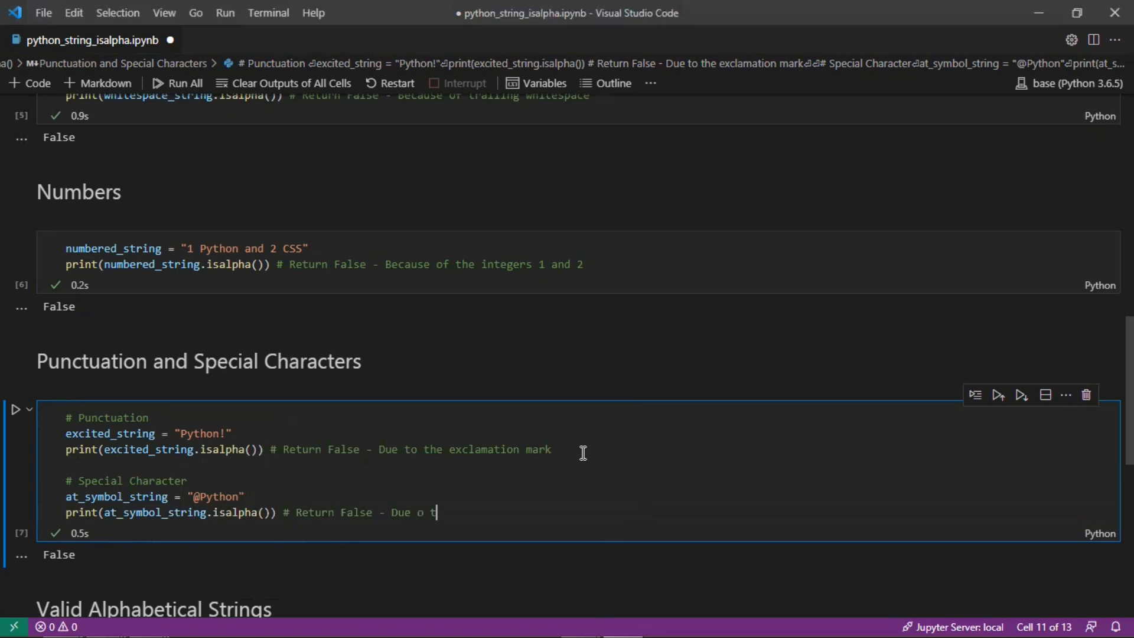
text(he @ symbol)
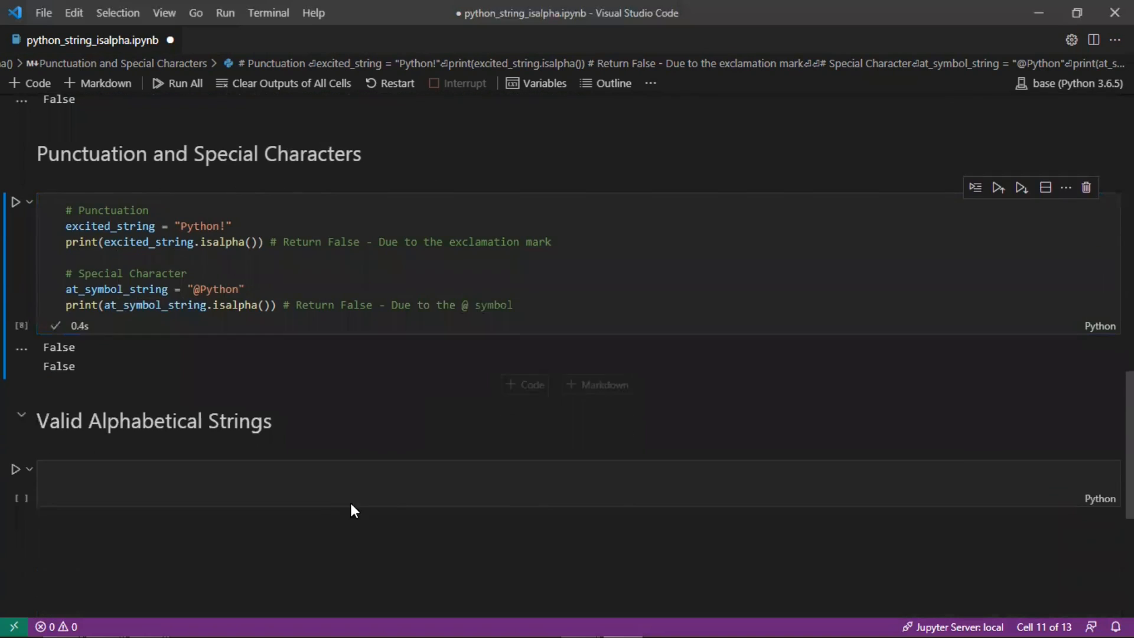
Write valid_string = "Hello" with print(valid_string.isalpha()) in the Valid Alphabetical Strings cell
click(352, 483)
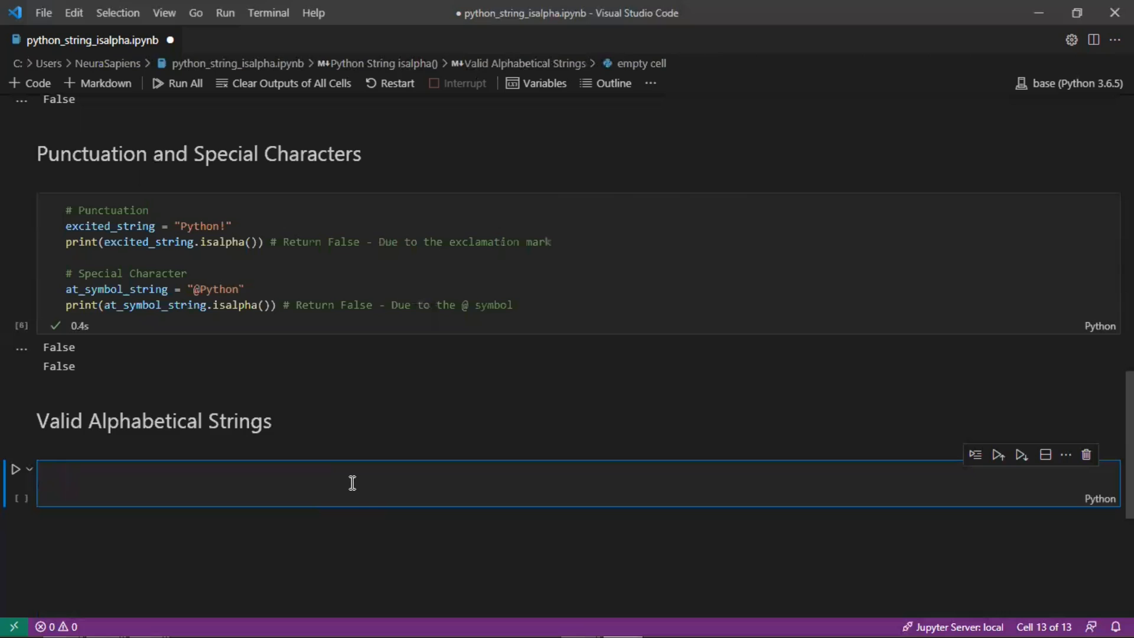
text(vali)
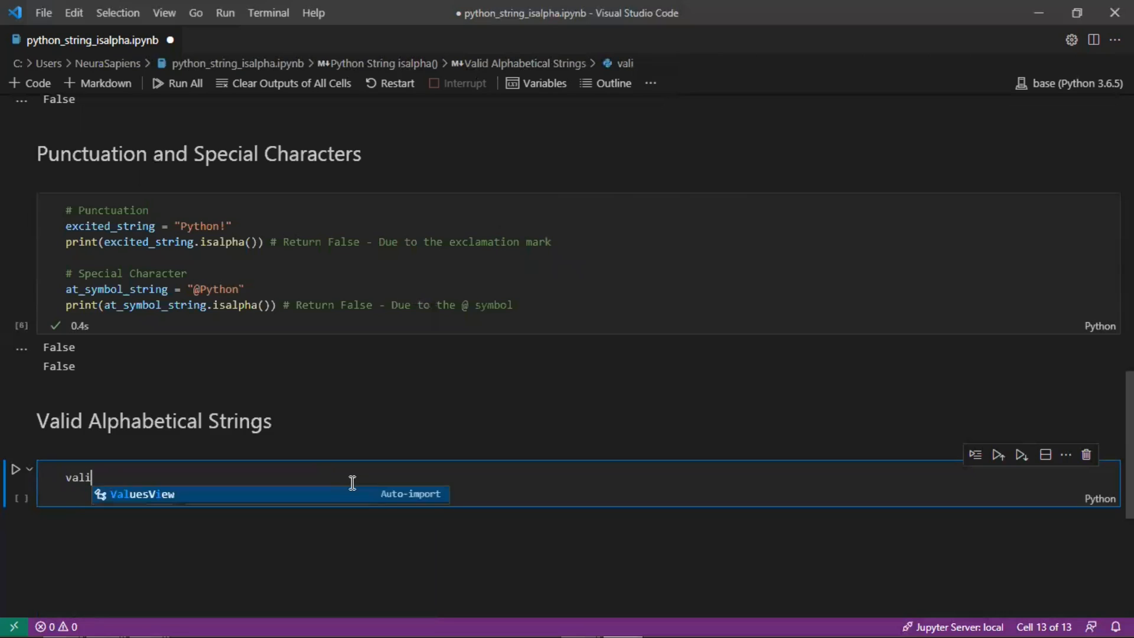
text(d_string)
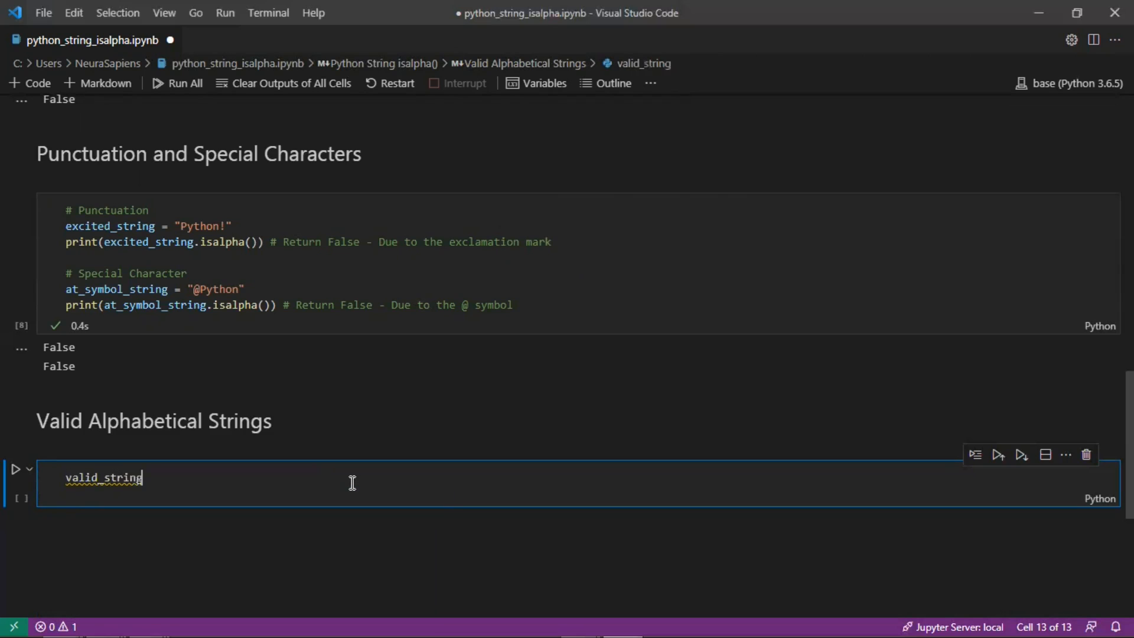
text(= "Heloo")
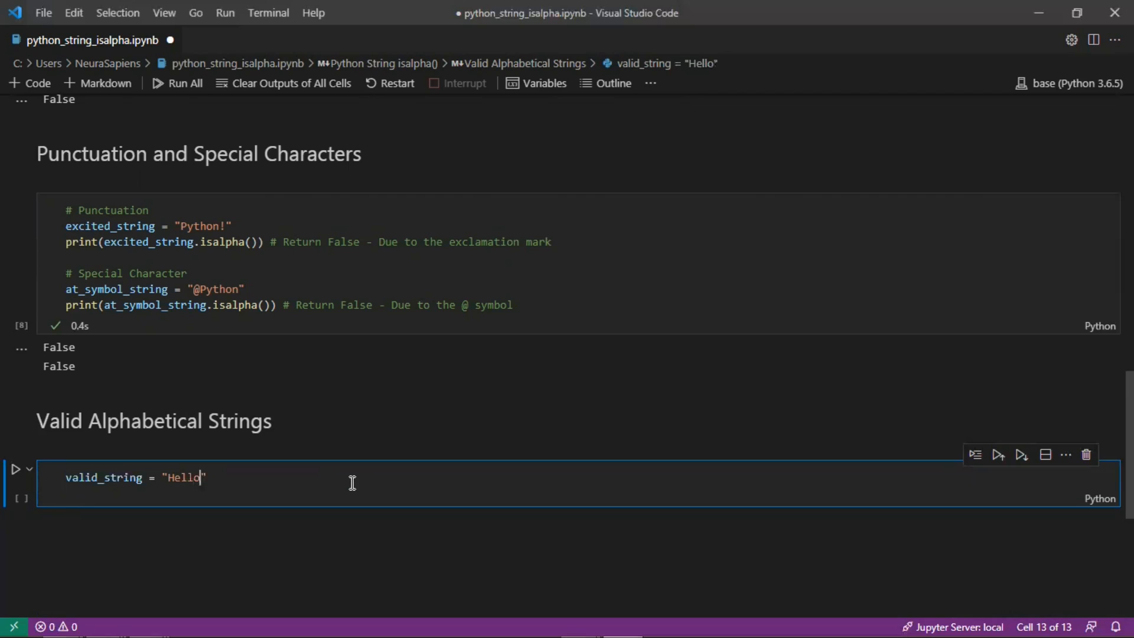
text(print)
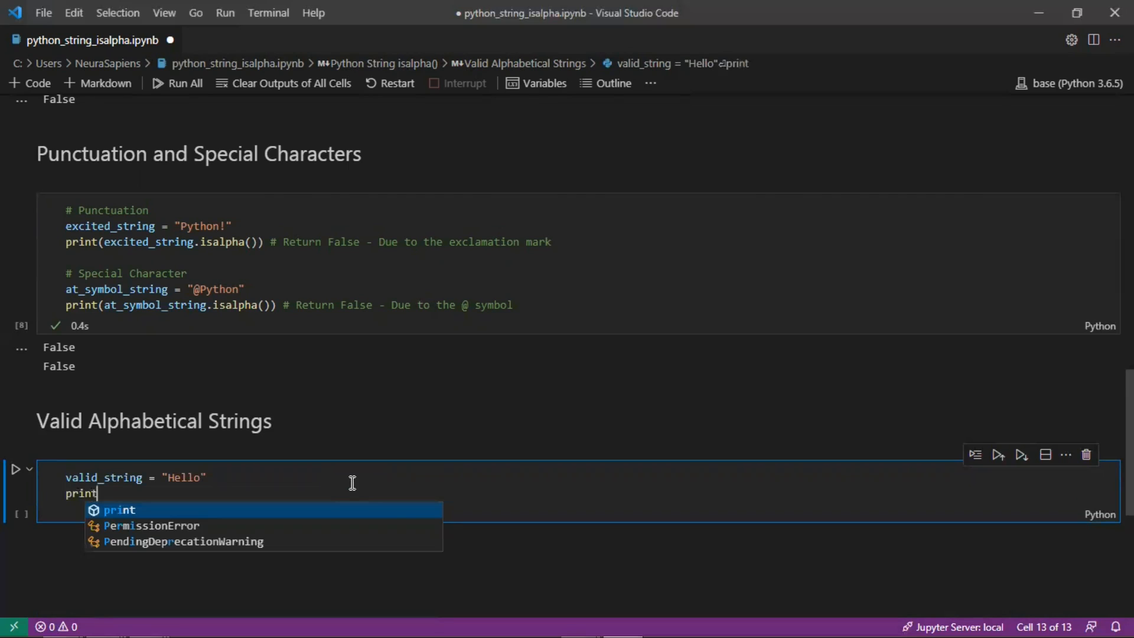
text((valid_string))
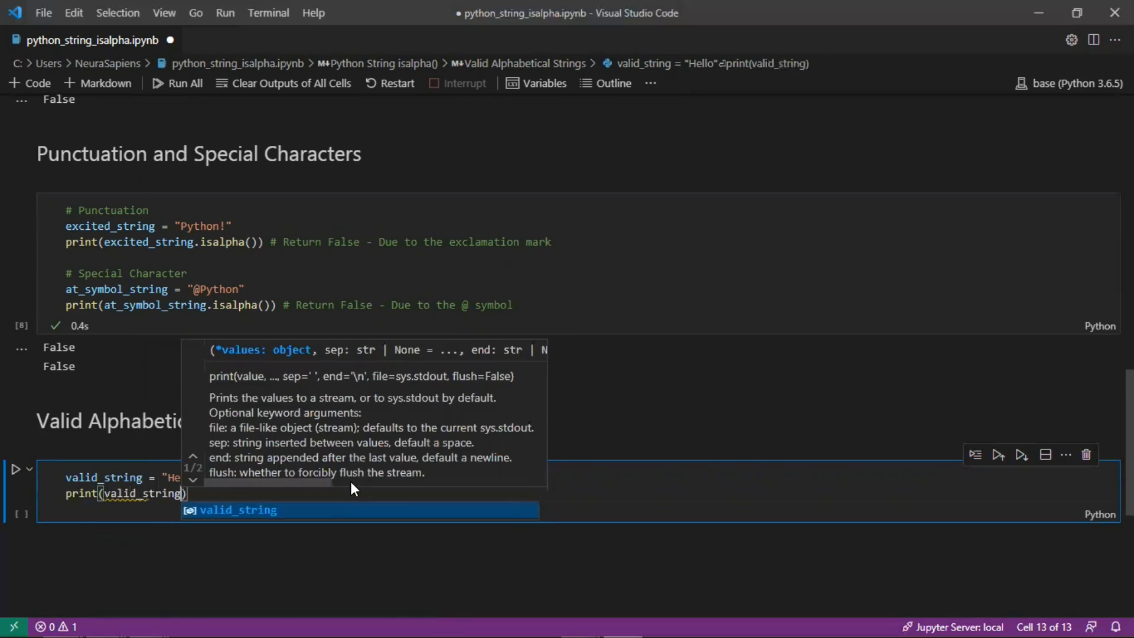
text(.isalpha())
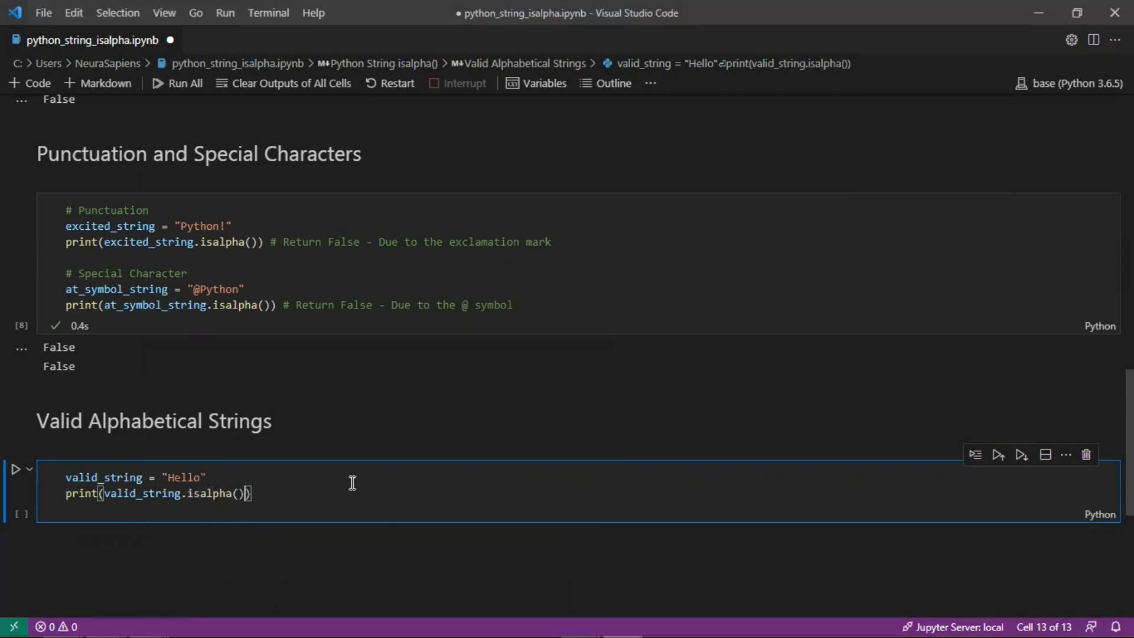
Comment the valid_string check as 'Return True'
text(# T)
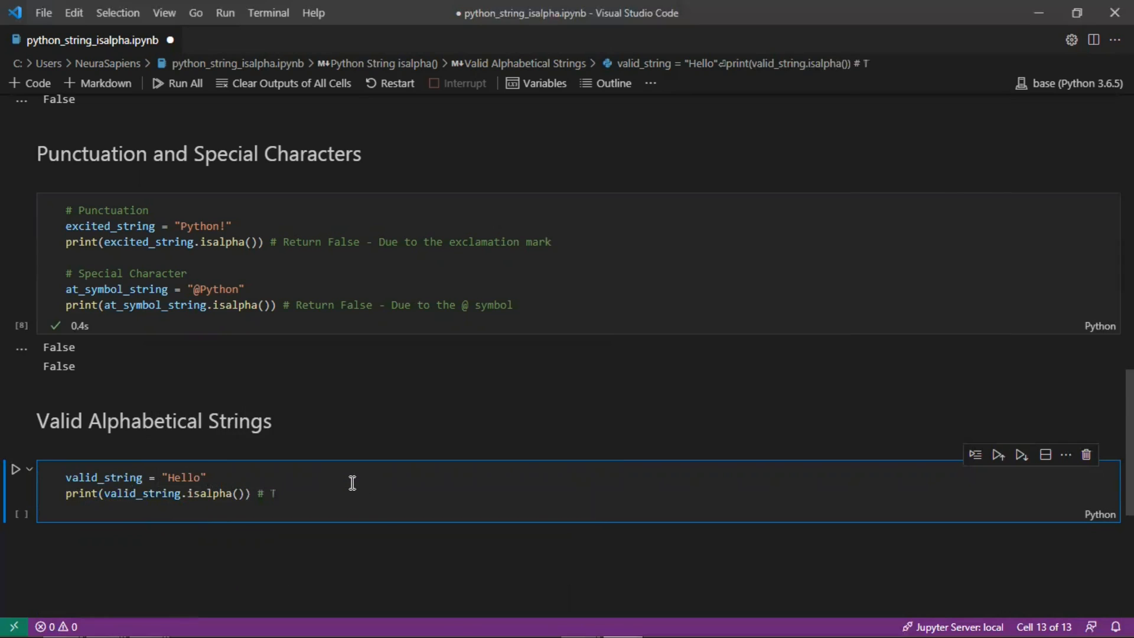
text(eturn True)
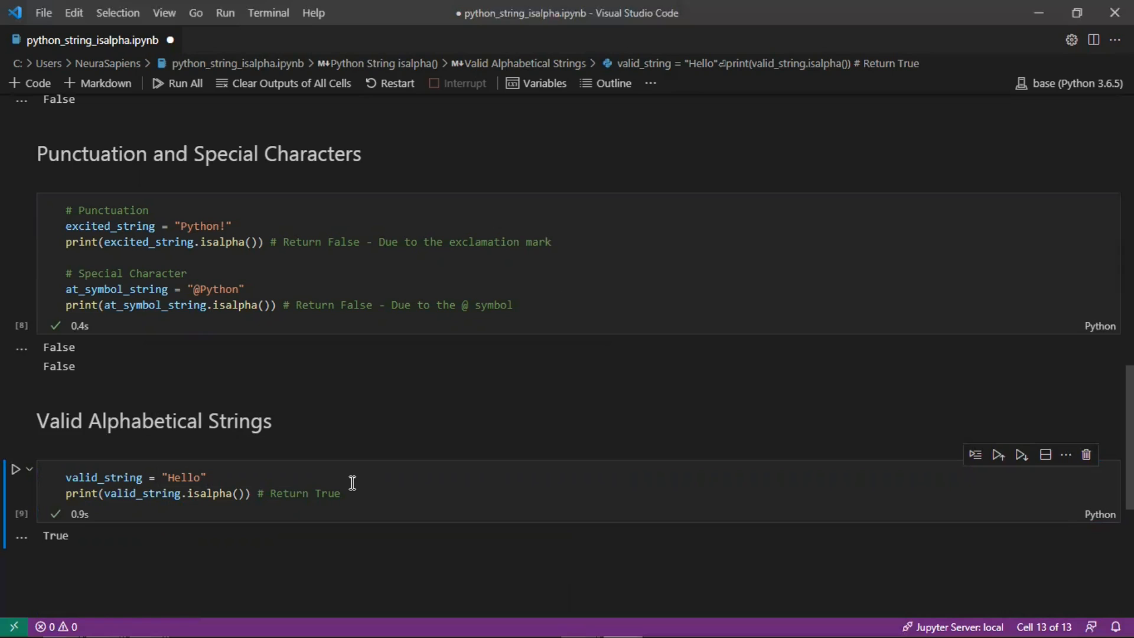
mouse_move(462, 497)
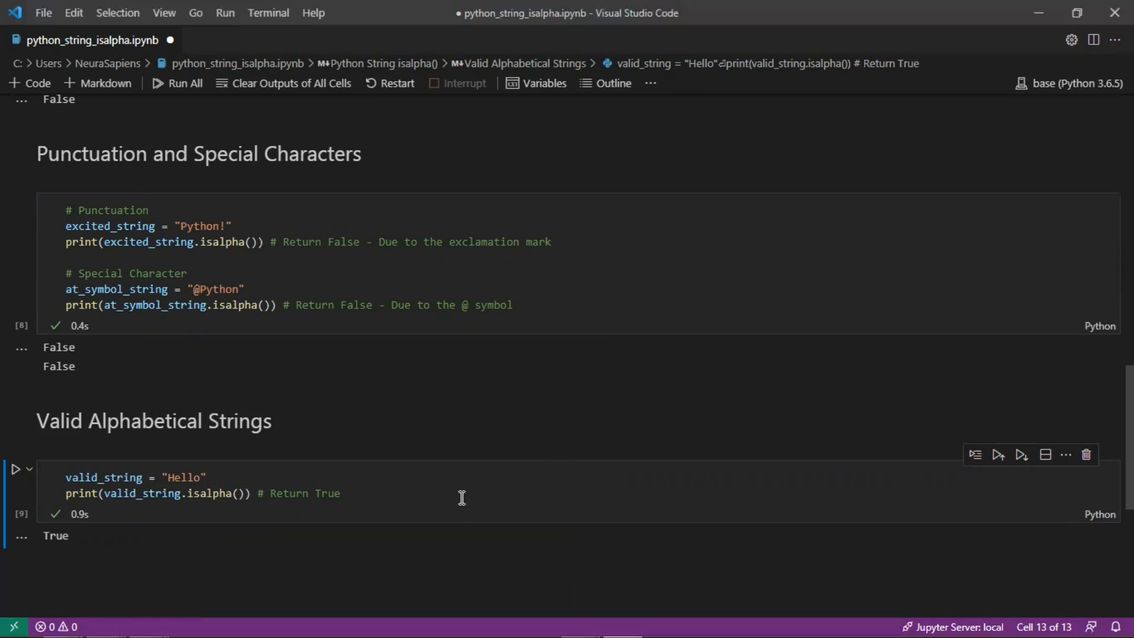
mouse_move(495, 496)
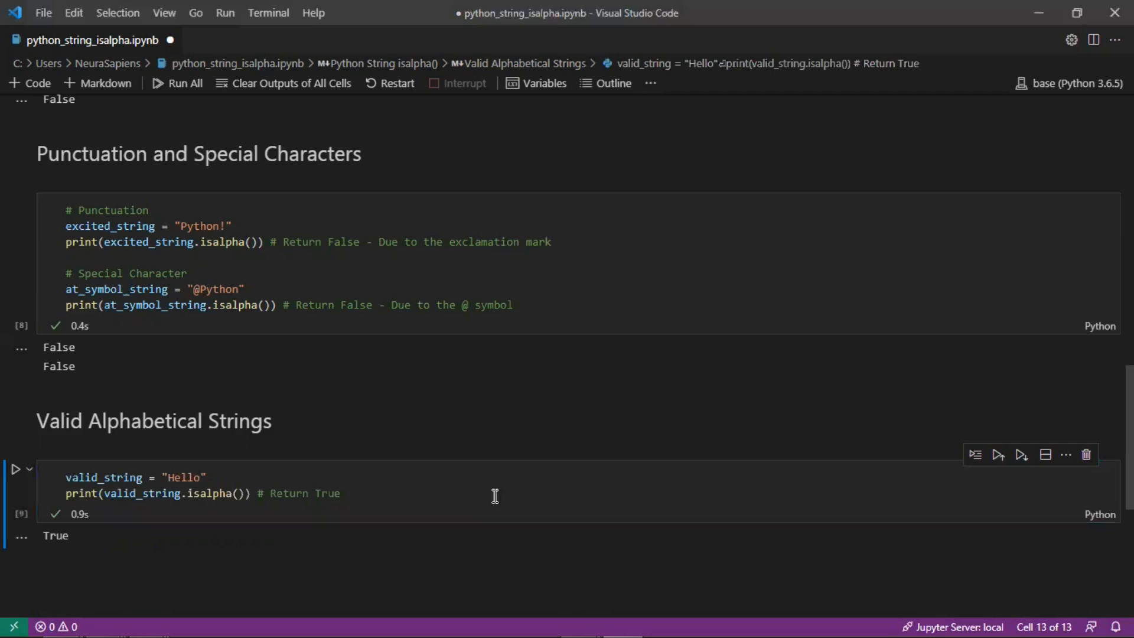
mouse_move(733, 540)
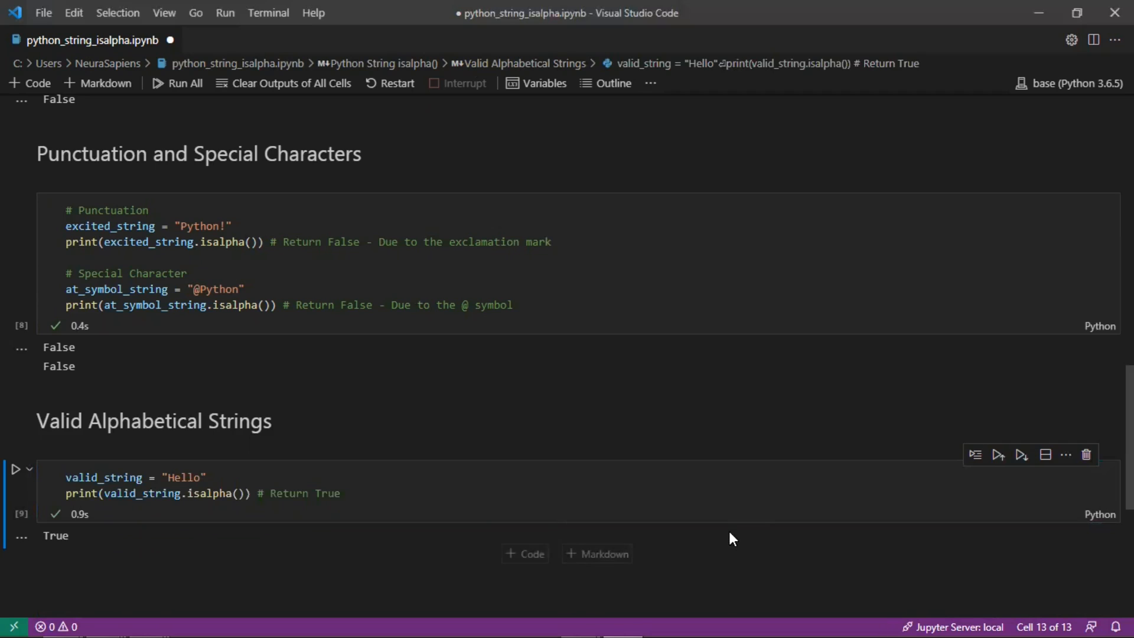